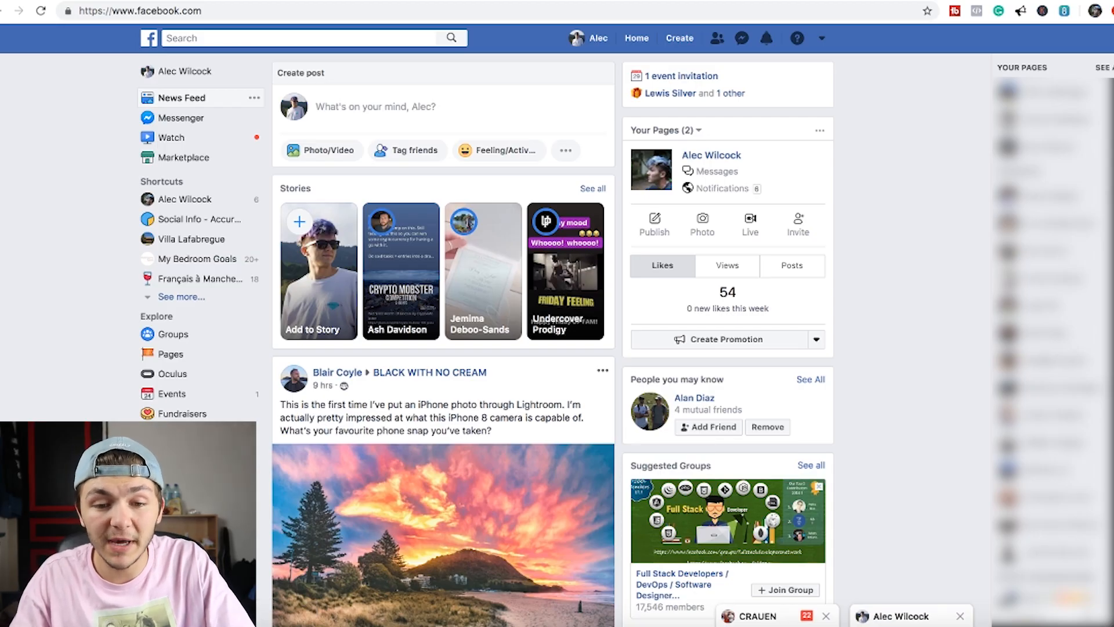
- Search Facebook for 'creator studio' and open the Creator Studio shortcut
left_click(299, 38)
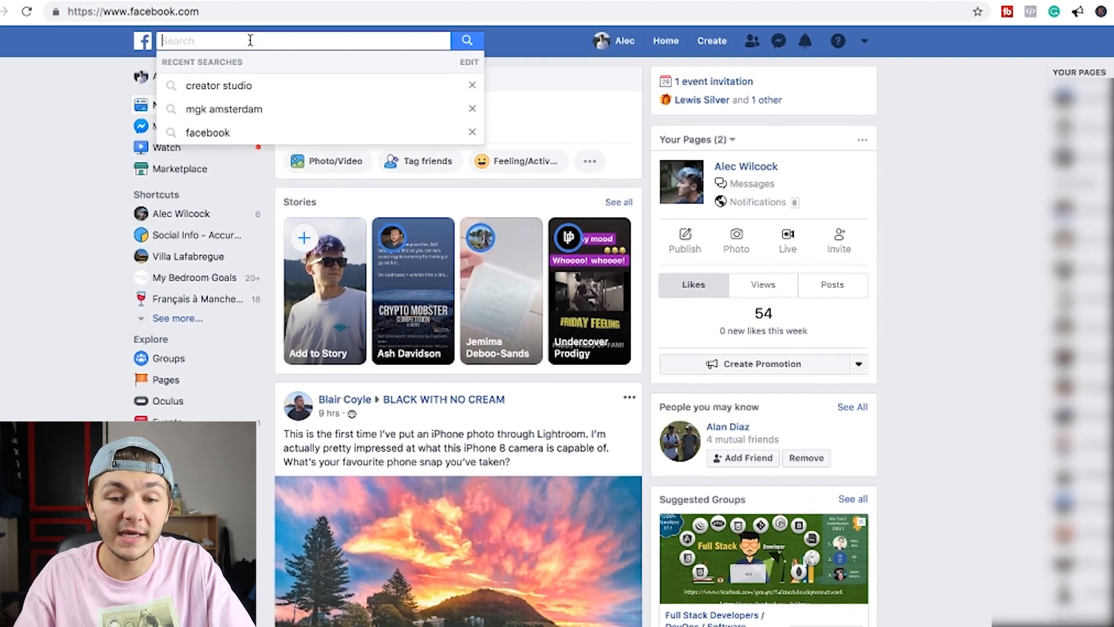
type("creator stu")
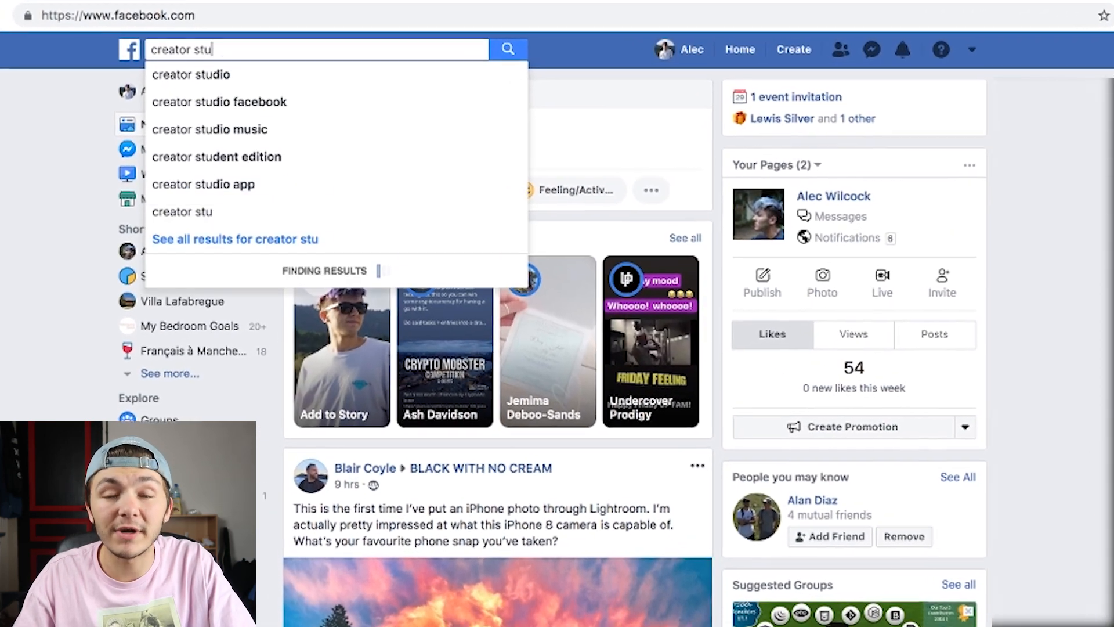
left_click(191, 75)
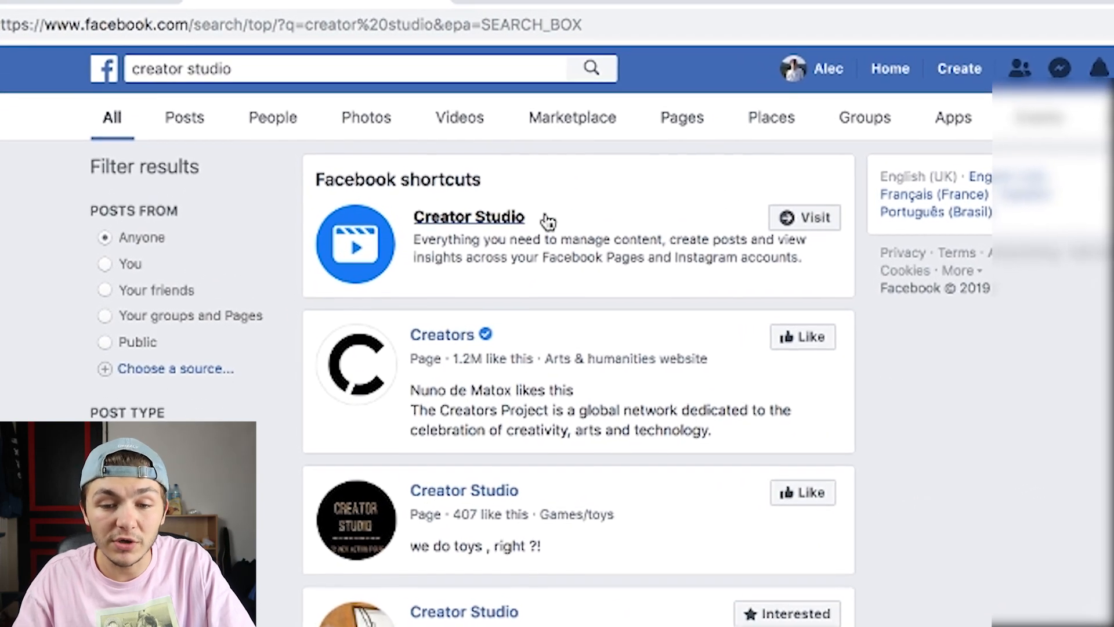
left_click(468, 216)
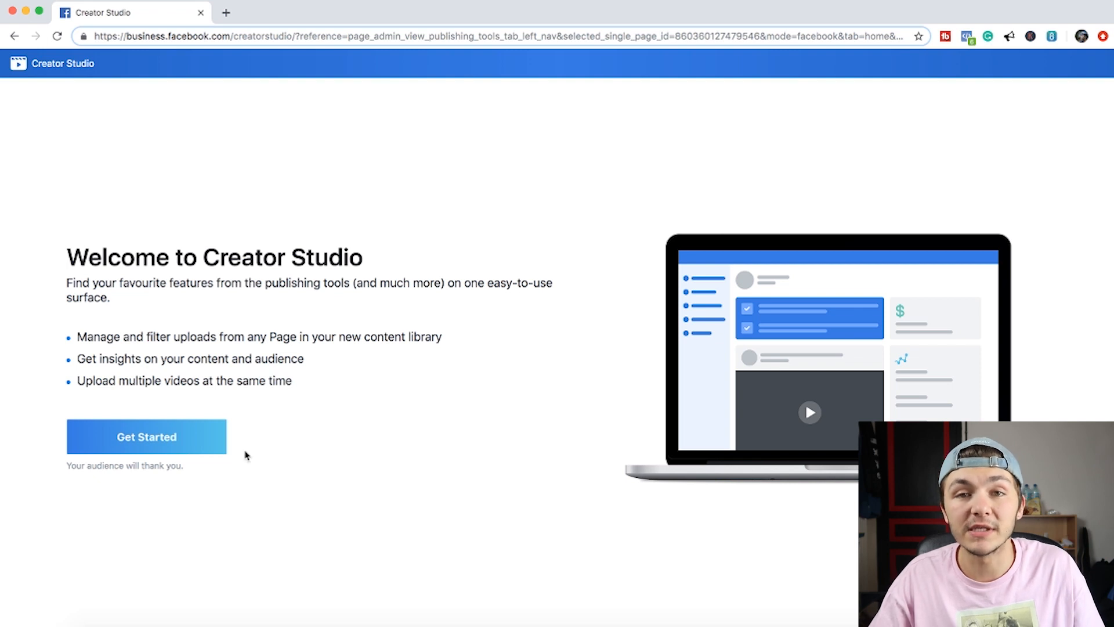
mouse_move(208, 440)
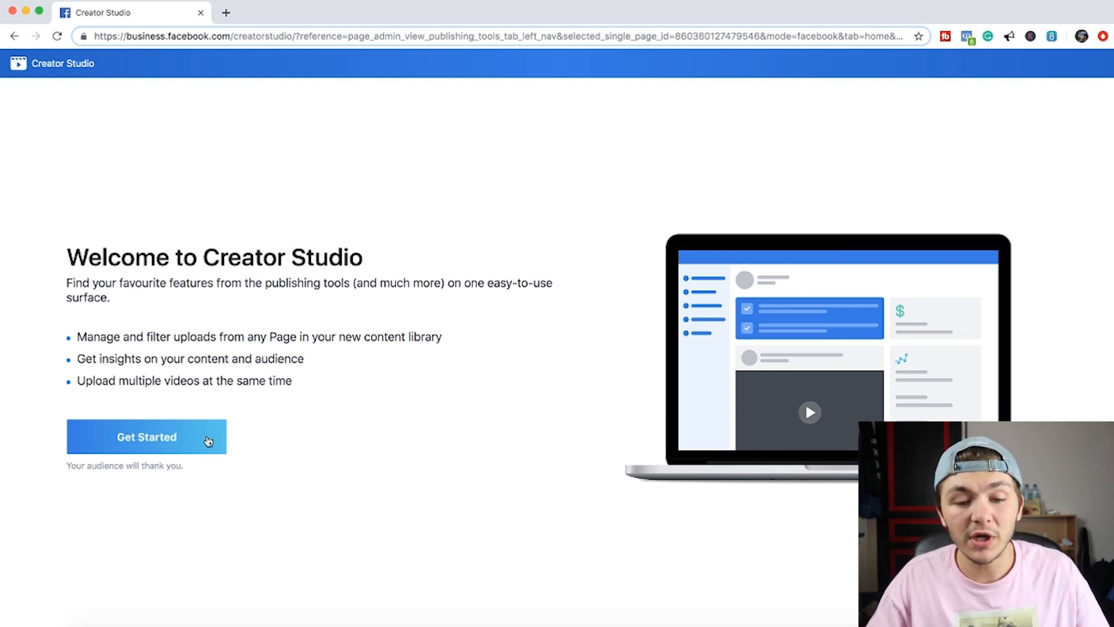
- Get started in Creator Studio and step through the Home tour until Done
left_click(146, 437)
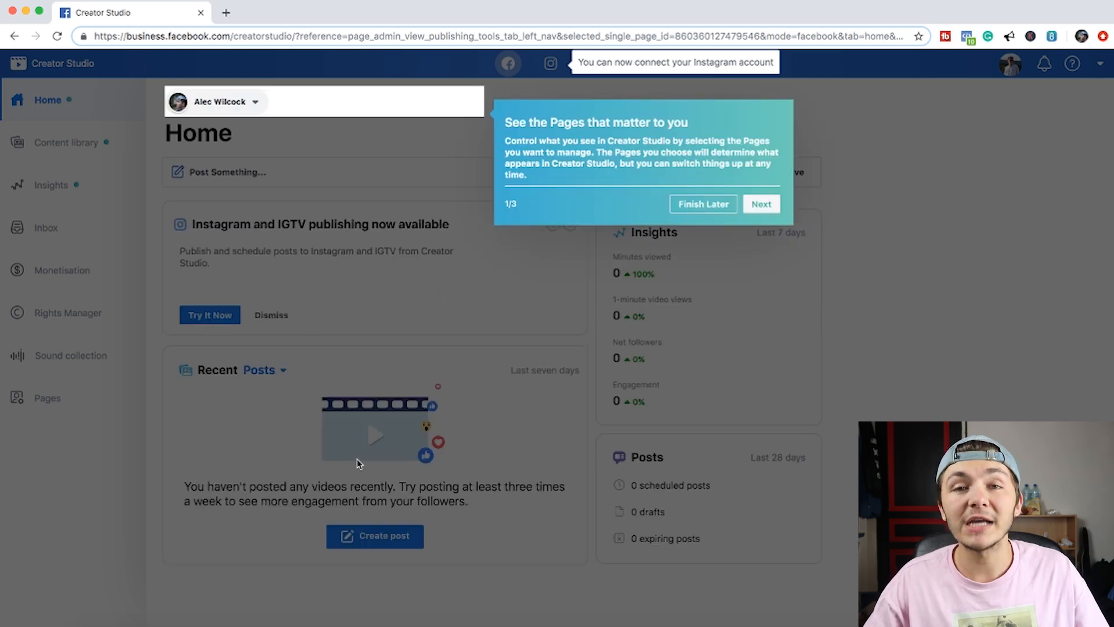
mouse_move(477, 362)
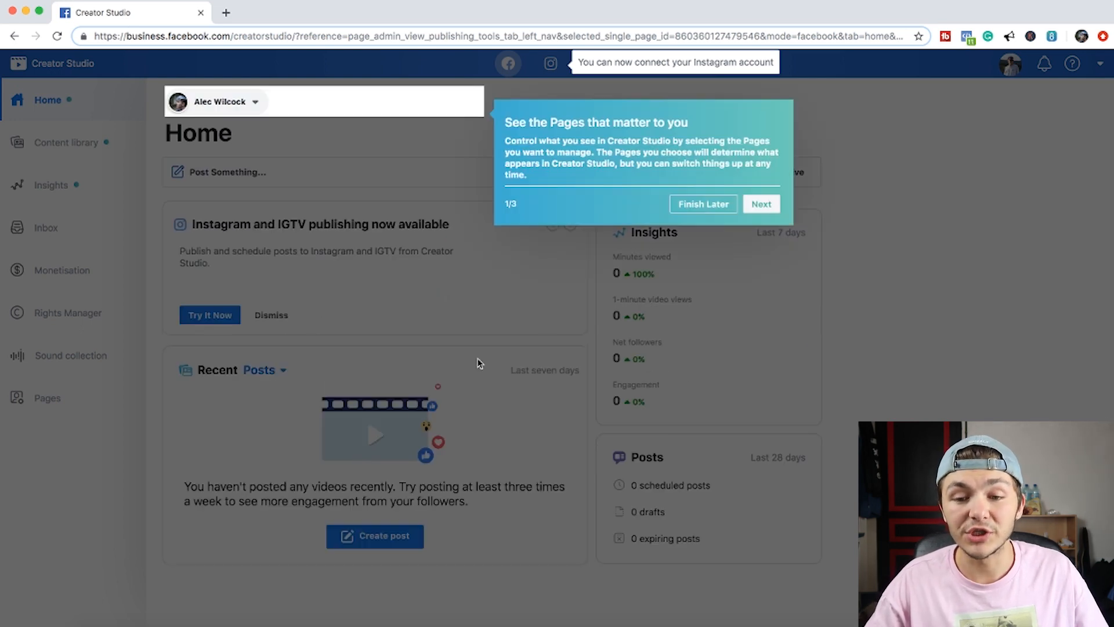
left_click(761, 204)
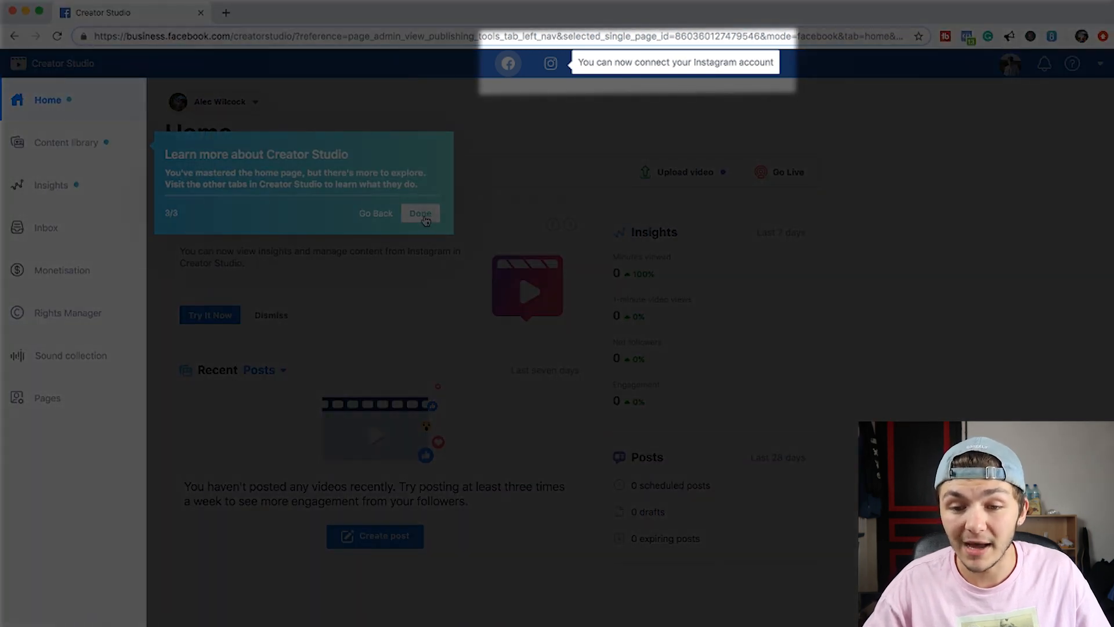
left_click(420, 212)
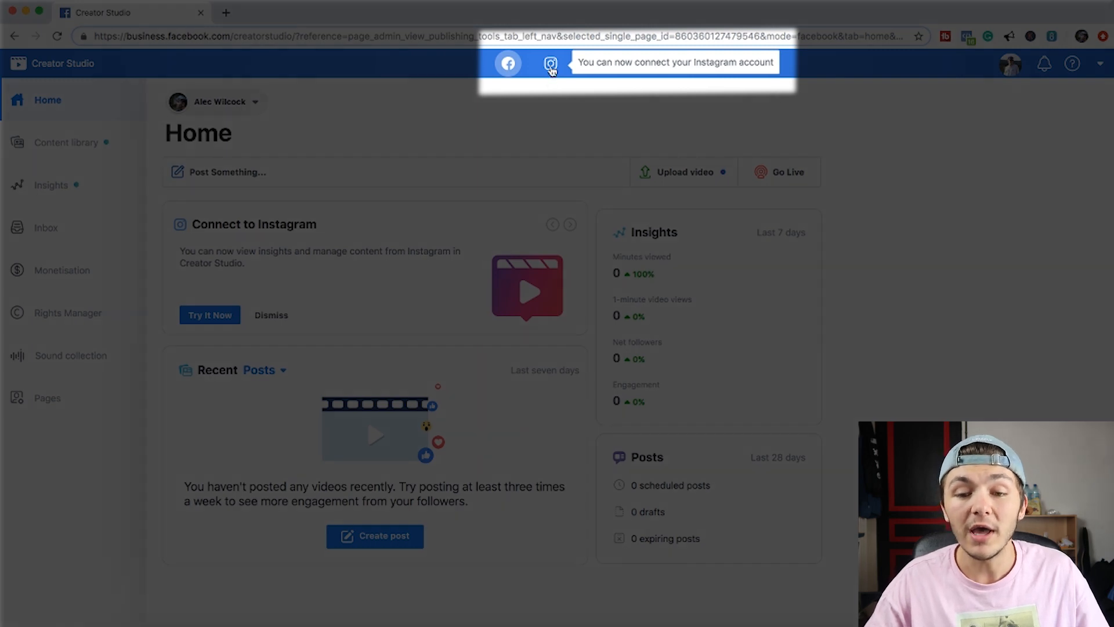
- Connect the suggested Instagram account from the Instagram section, accepting Page member access
left_click(550, 63)
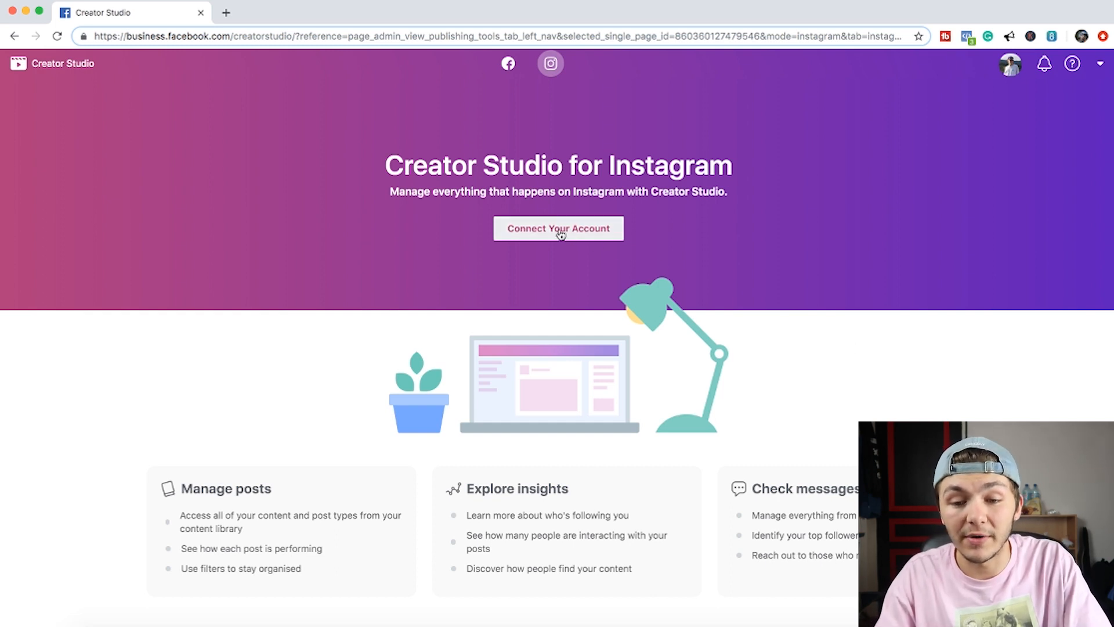
left_click(558, 228)
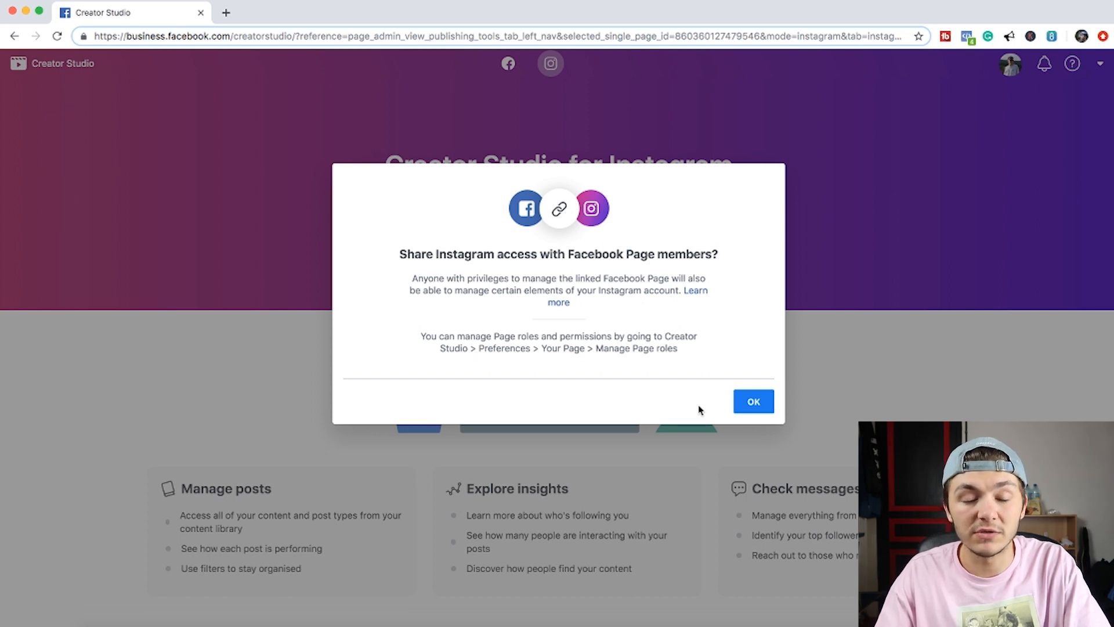
left_click(753, 402)
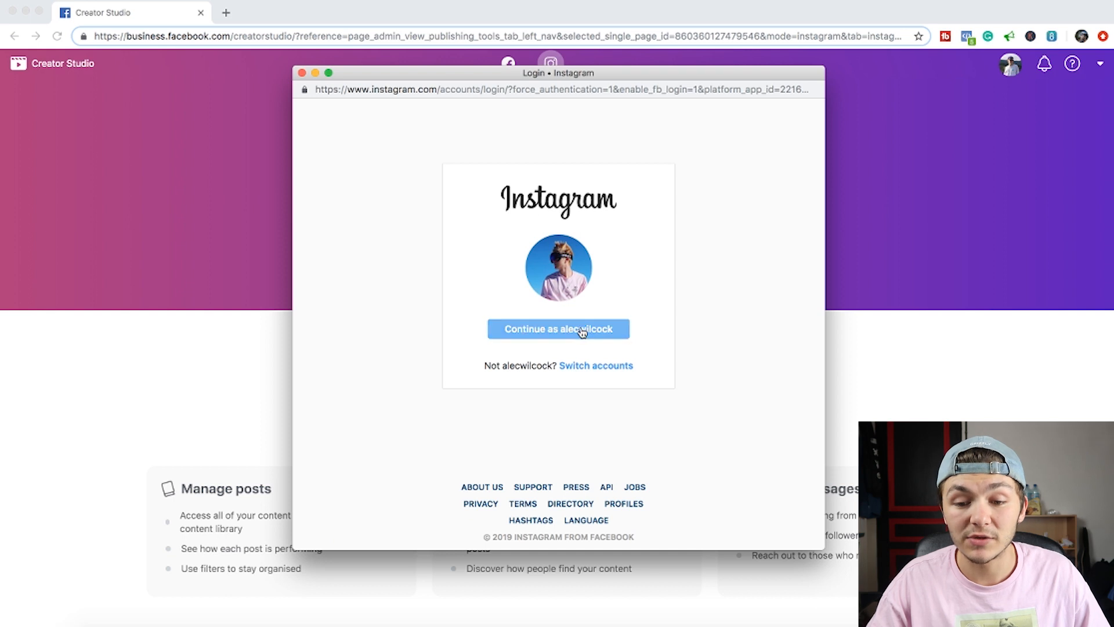
left_click(558, 328)
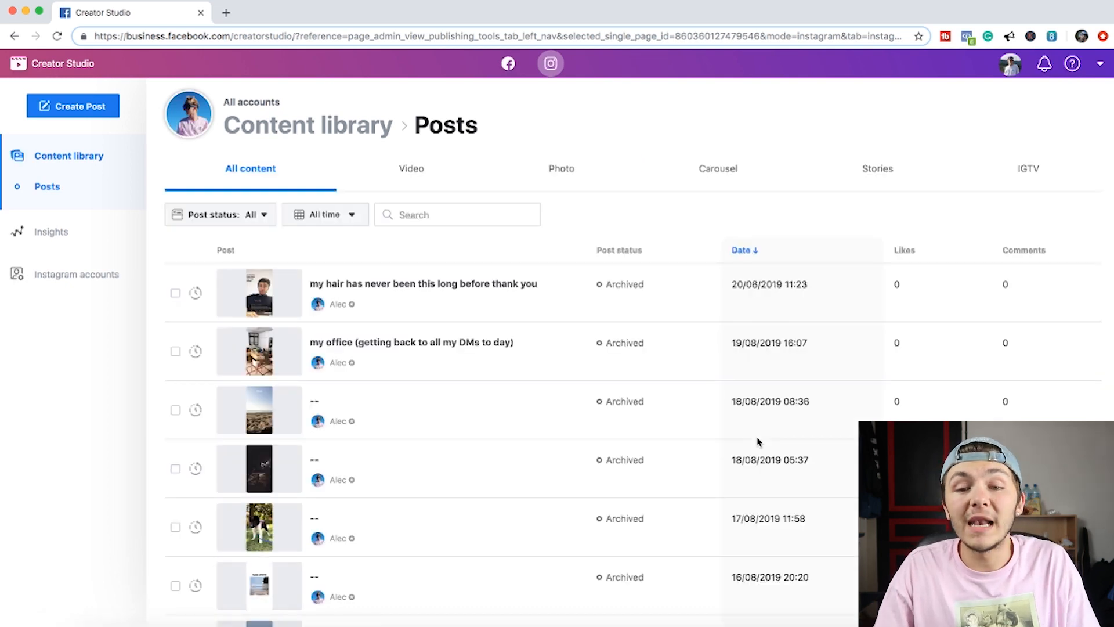
- Scroll the Instagram content library and filter it to videos, then photos
scroll("down", 3)
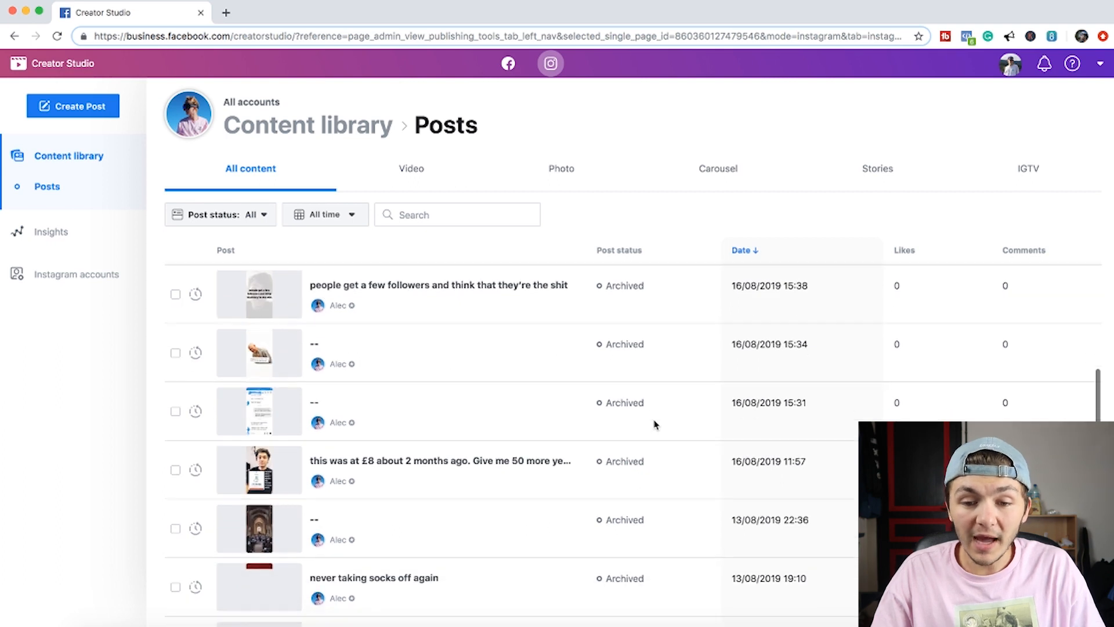
scroll("down", 3)
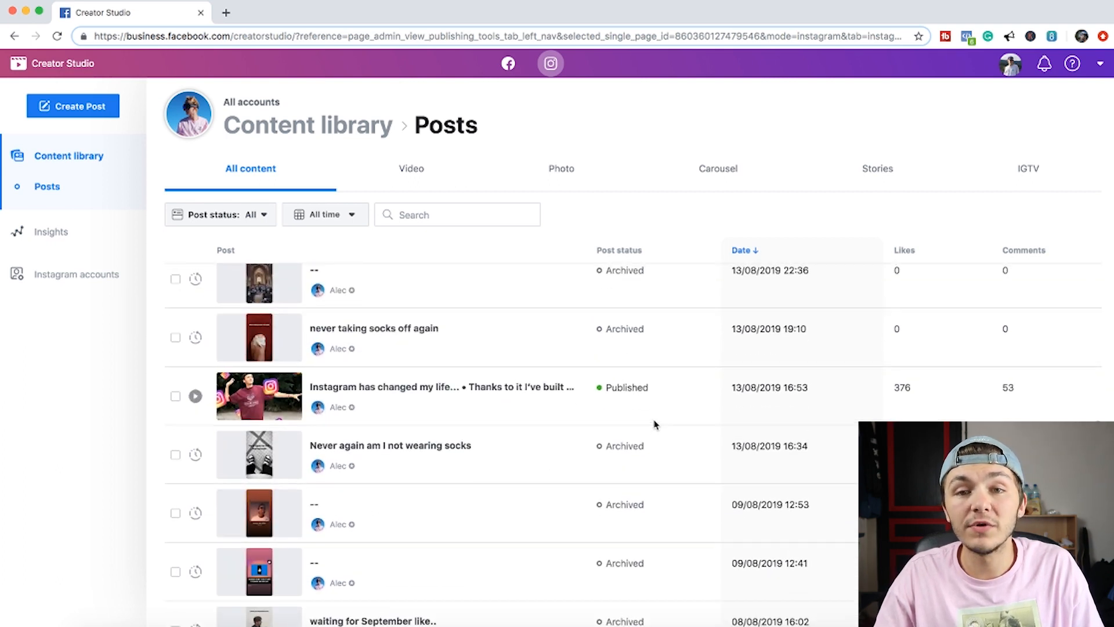
scroll("down", 3)
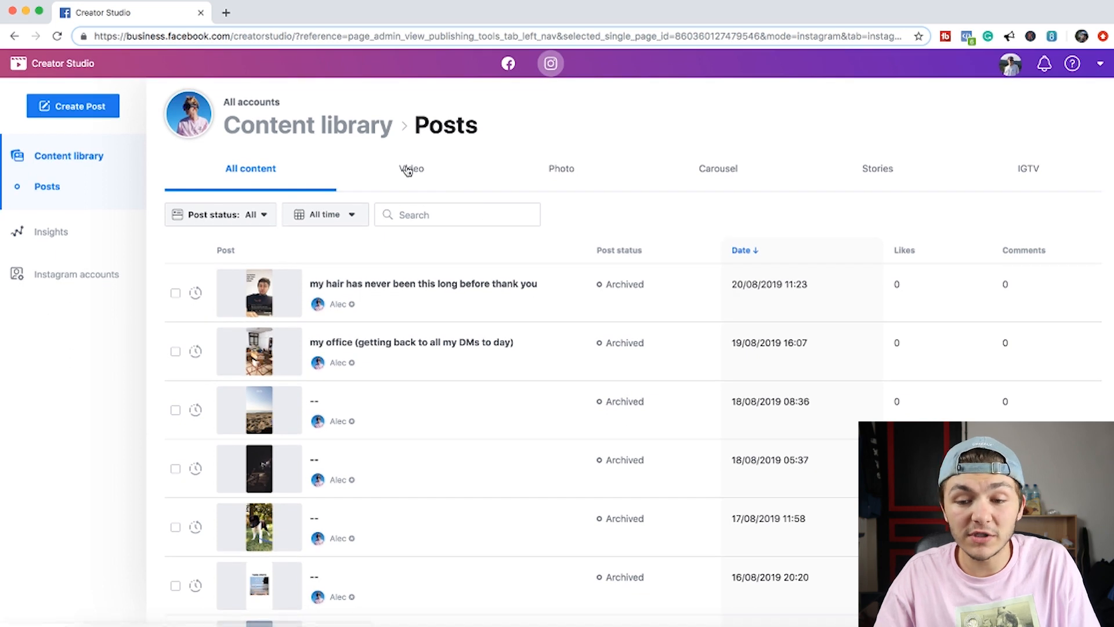
left_click(411, 168)
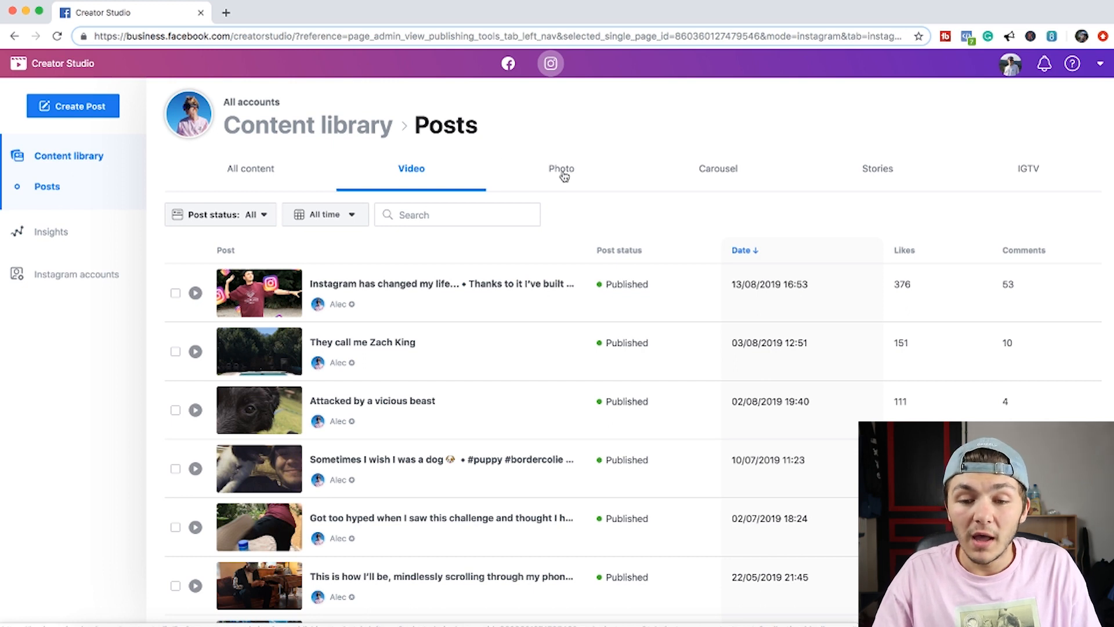
left_click(560, 168)
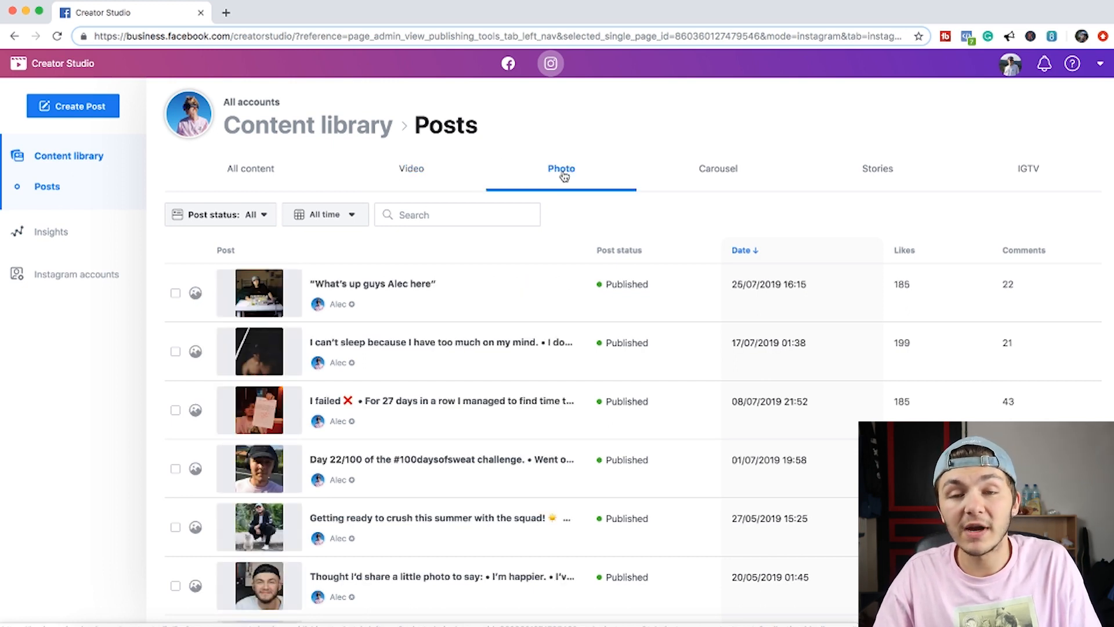
mouse_move(718, 173)
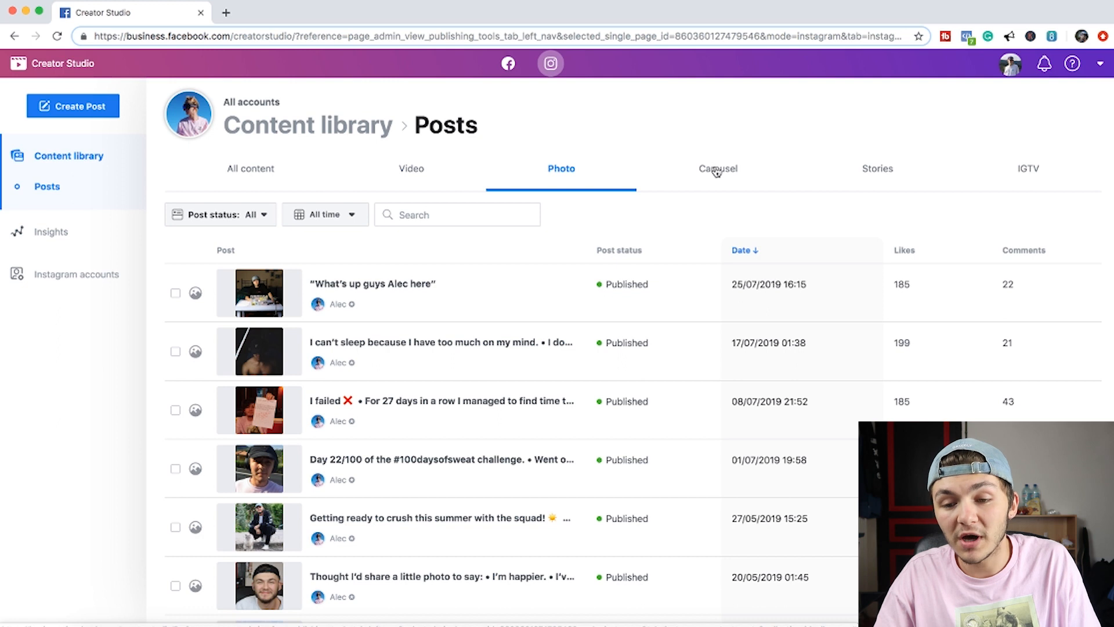
- Filter the library to carousels, stories and IGTV, then open Insights
left_click(718, 168)
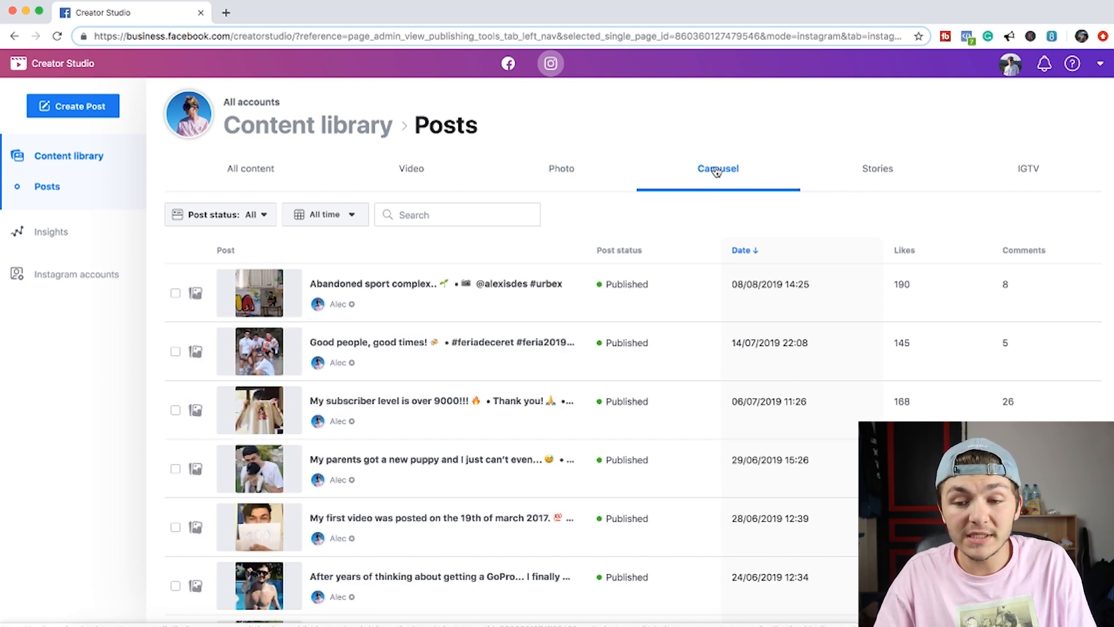
left_click(876, 168)
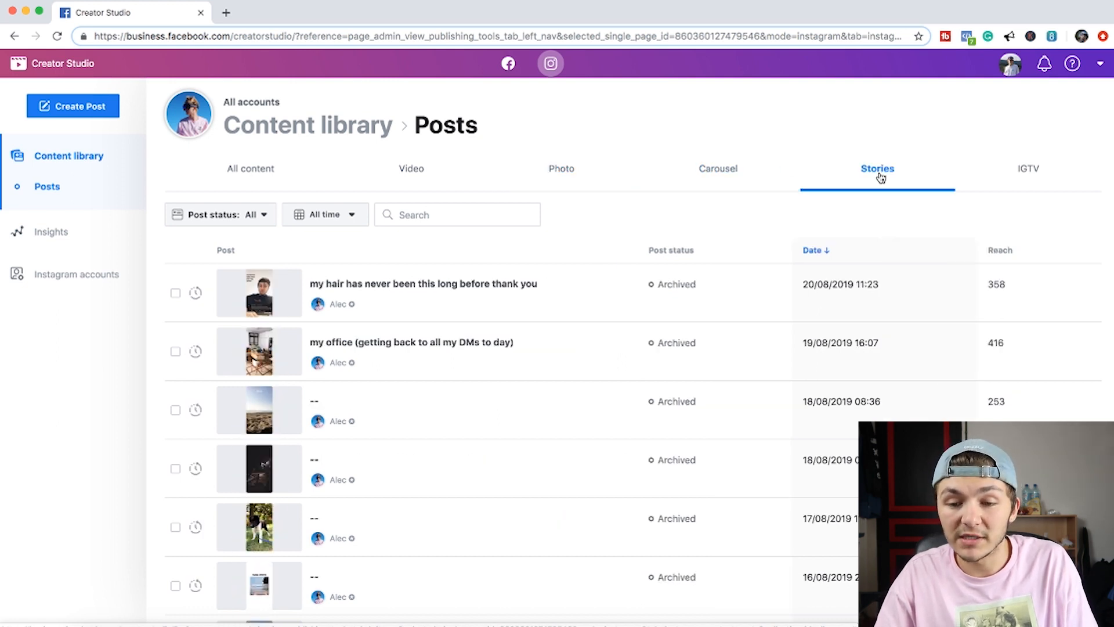
left_click(1027, 169)
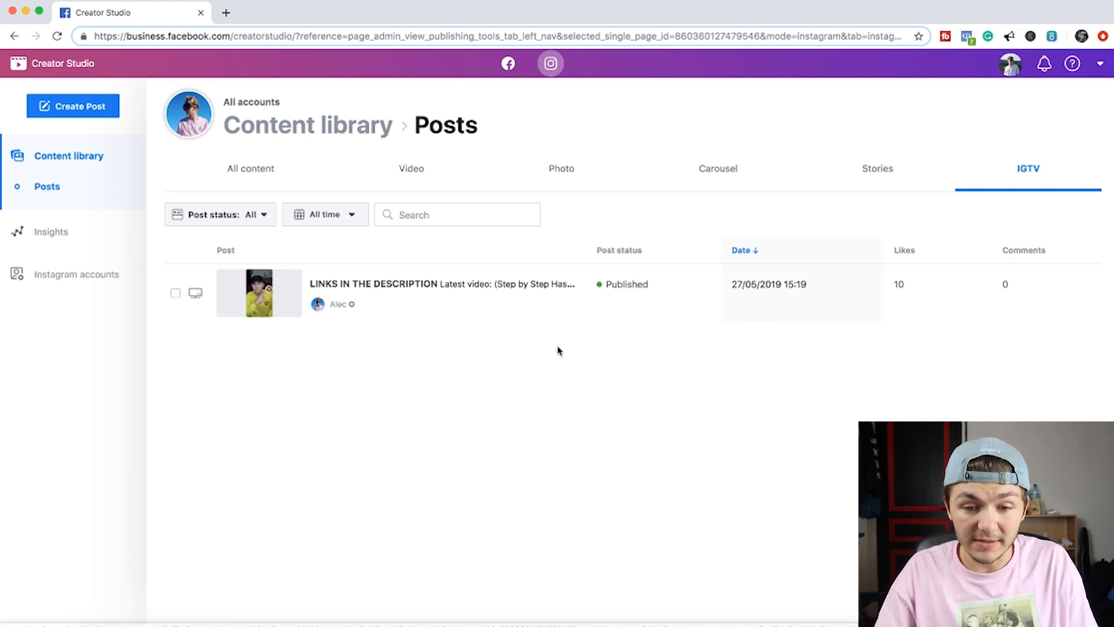
left_click(250, 168)
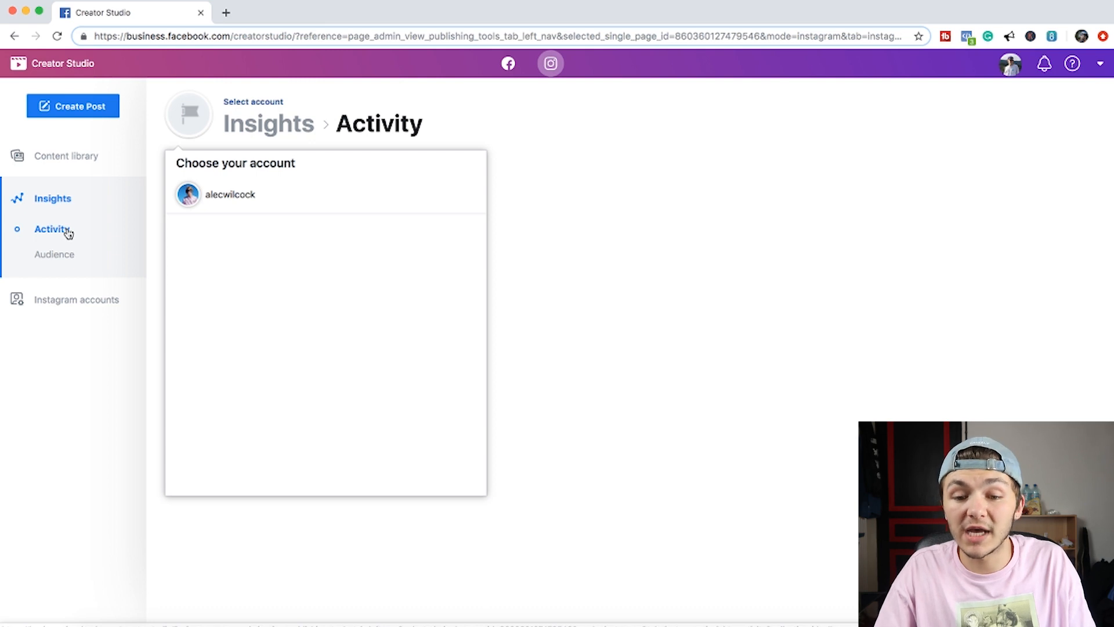
- Choose the account and scroll its last-seven-days interactions and profile visit charts
left_click(229, 194)
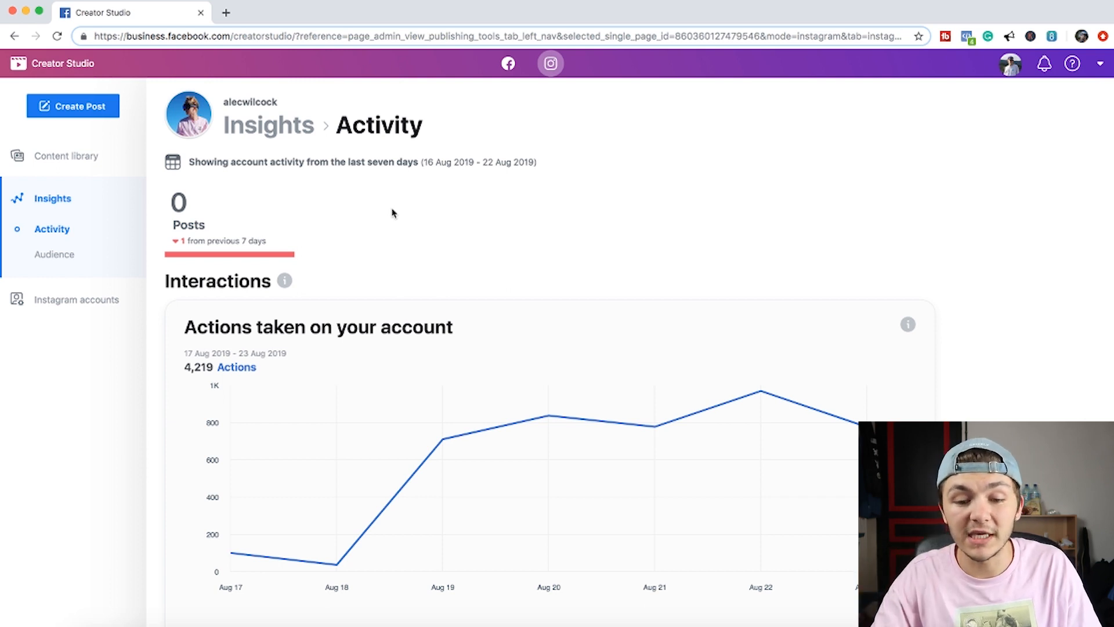
scroll("down", 3)
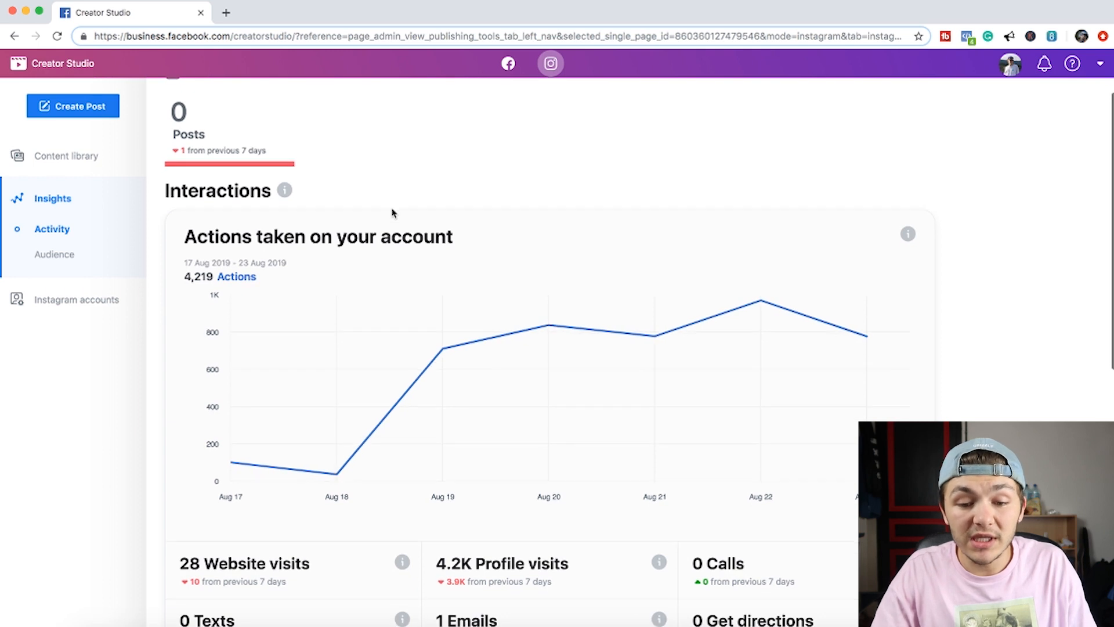
scroll("down", 3)
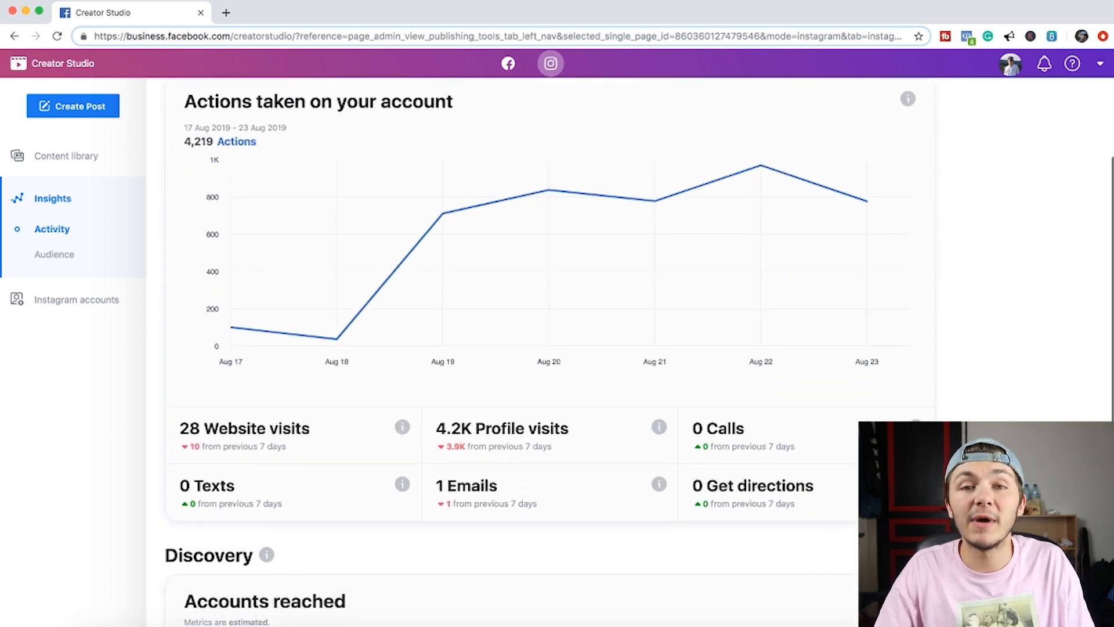
scroll("down", 3)
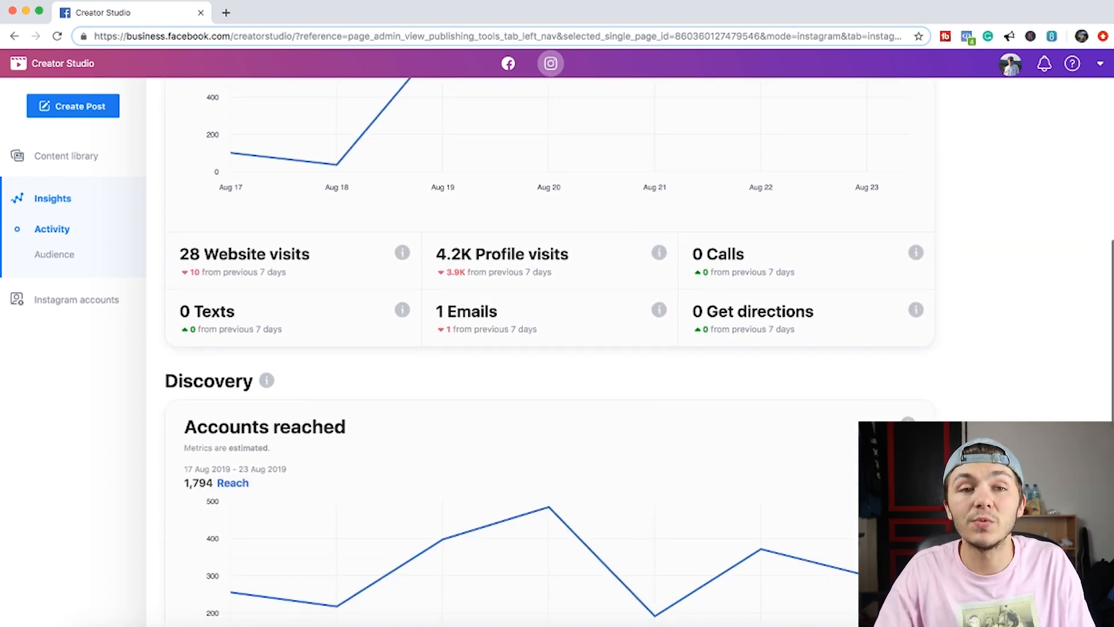
scroll("down", 3)
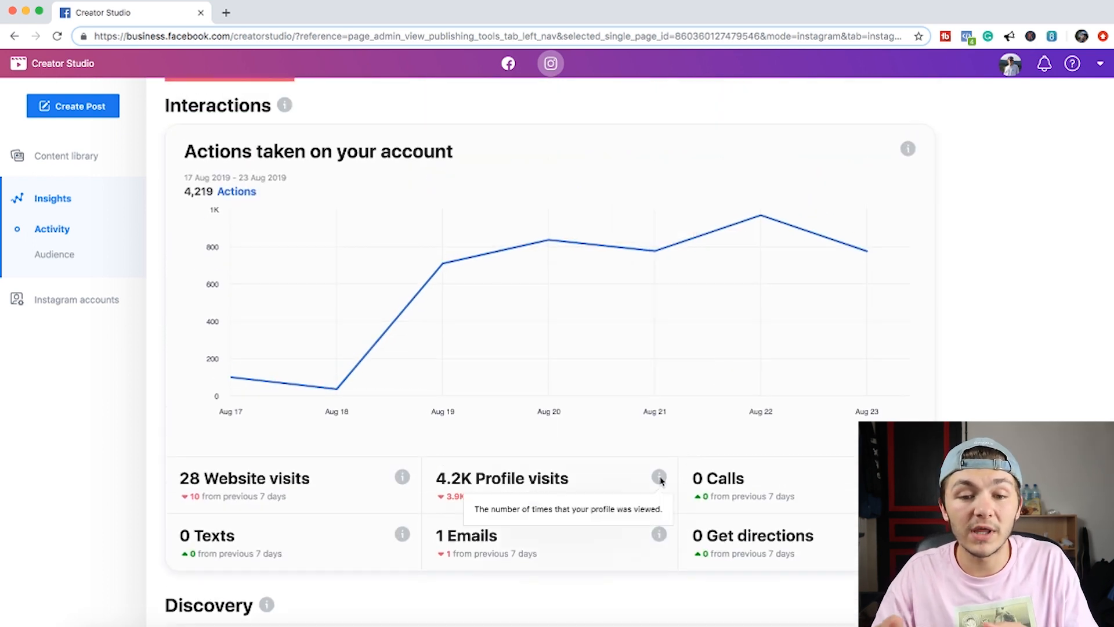
mouse_move(867, 252)
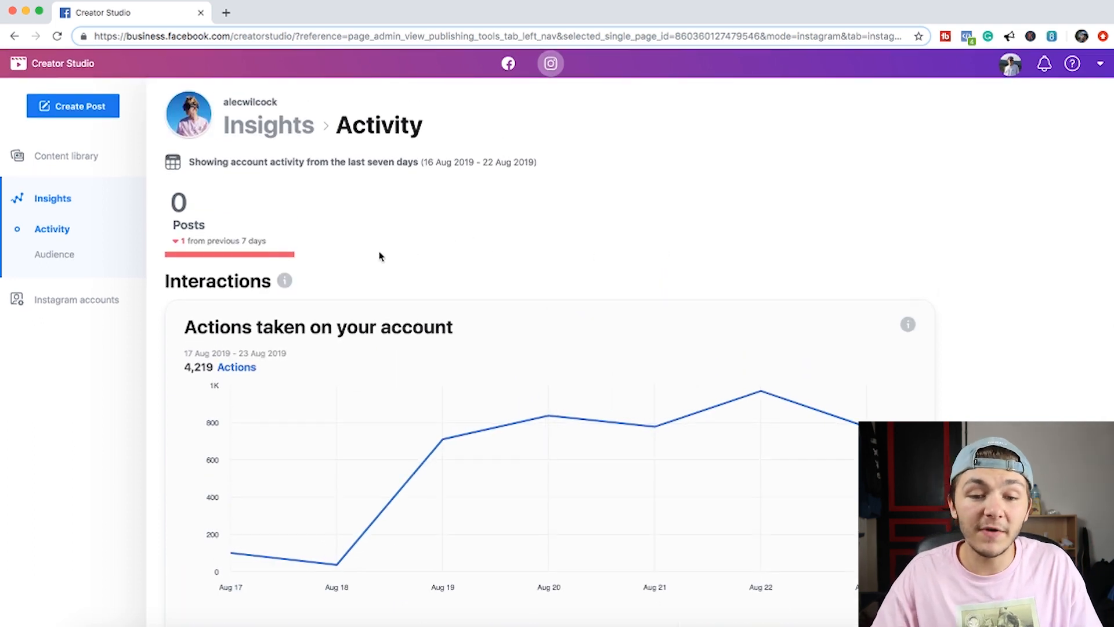
left_click(55, 254)
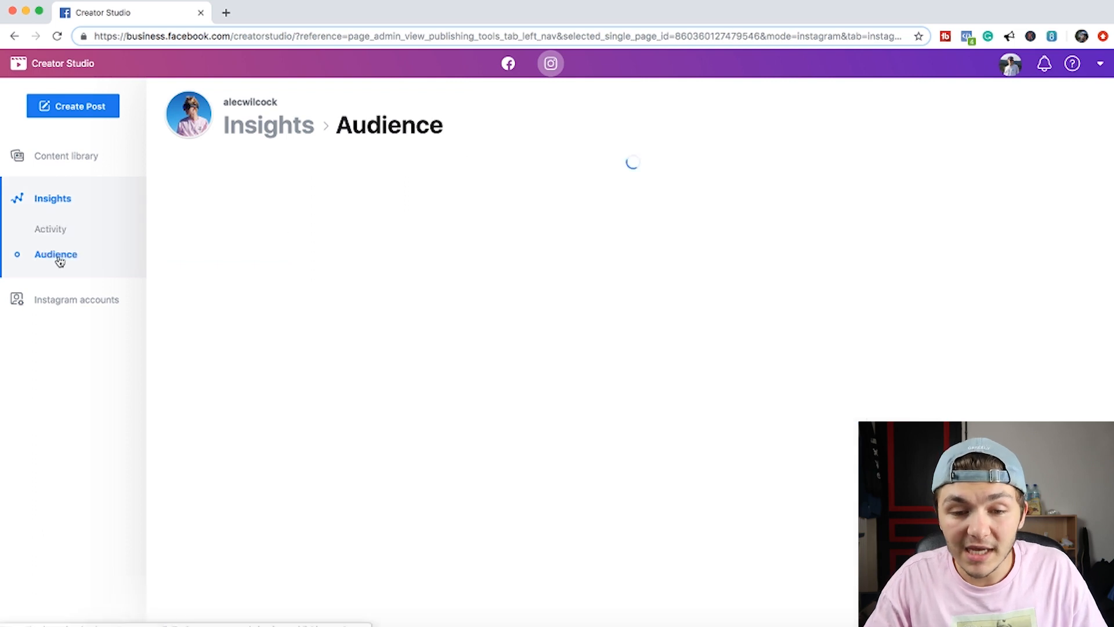
left_click(55, 254)
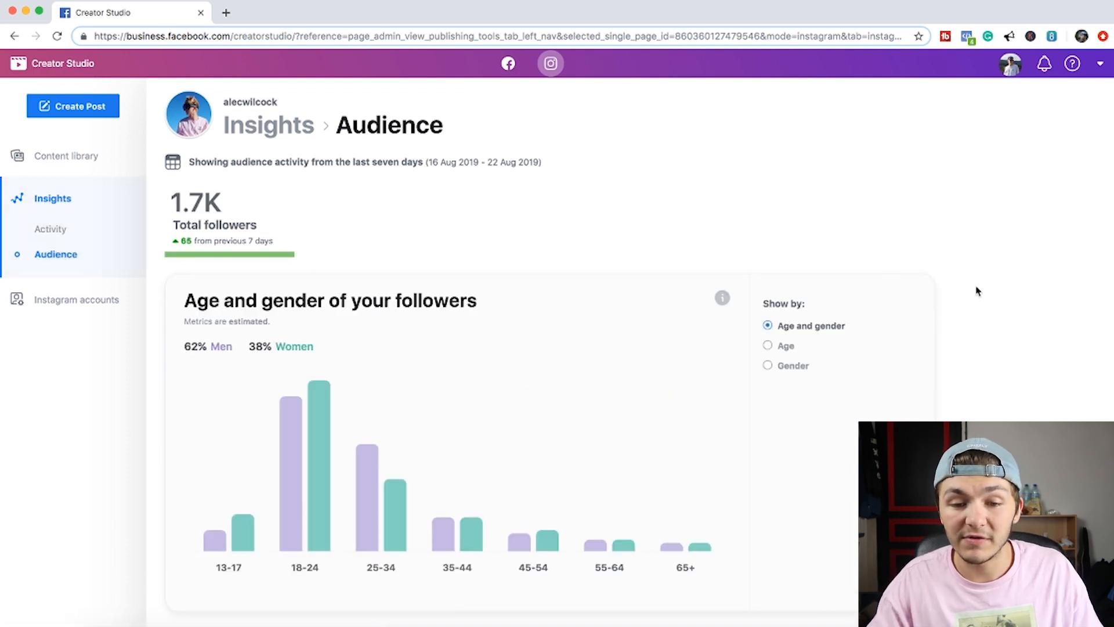
scroll("down", 3)
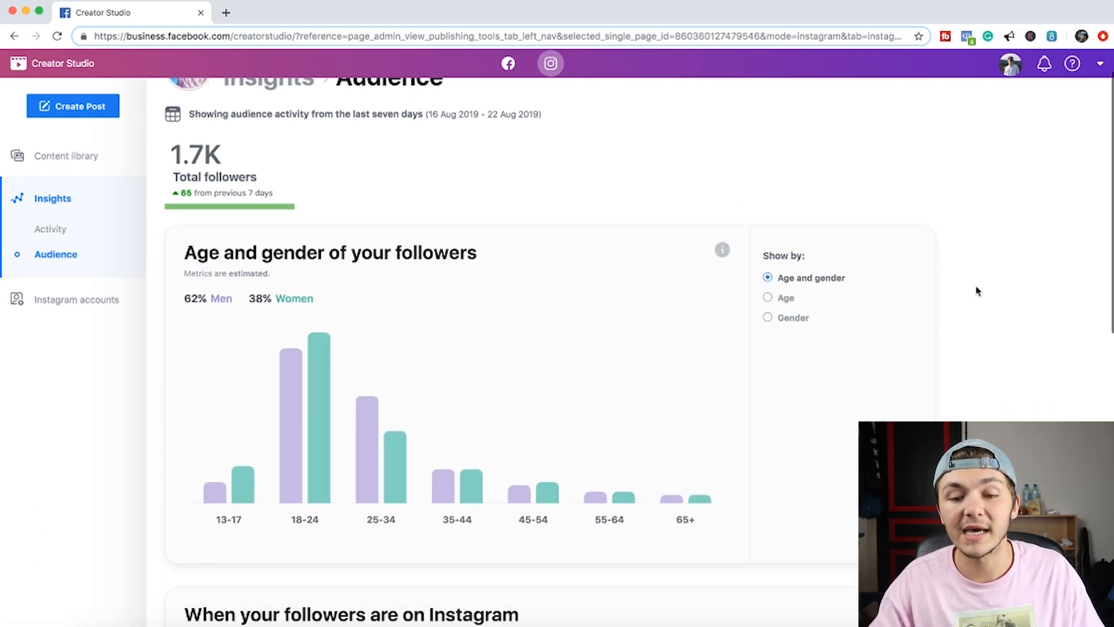
scroll("down", 3)
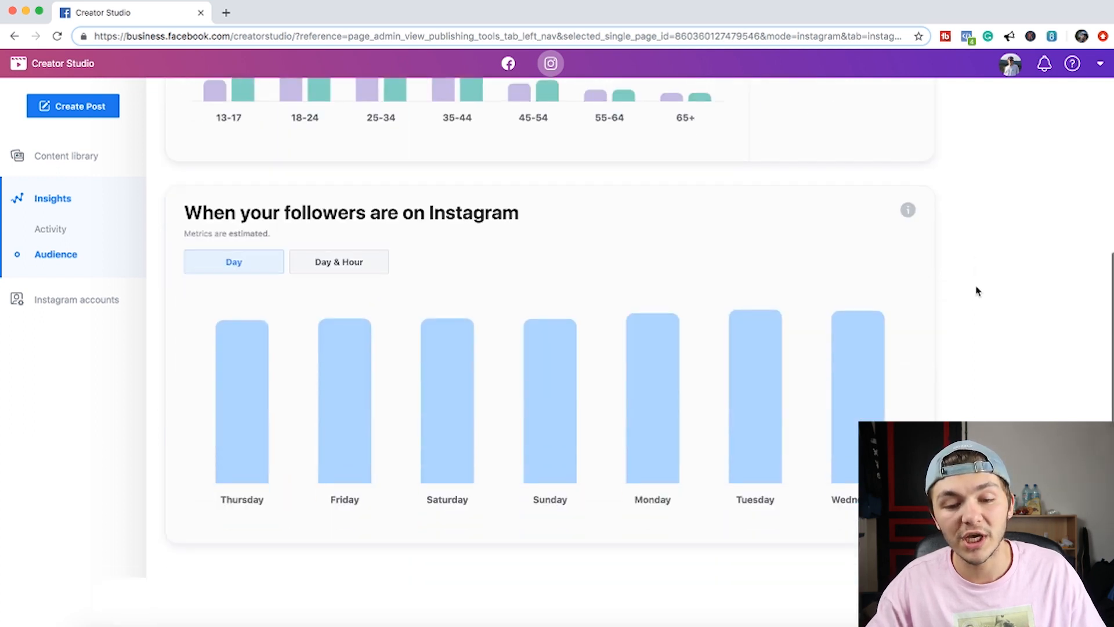
scroll("down", 3)
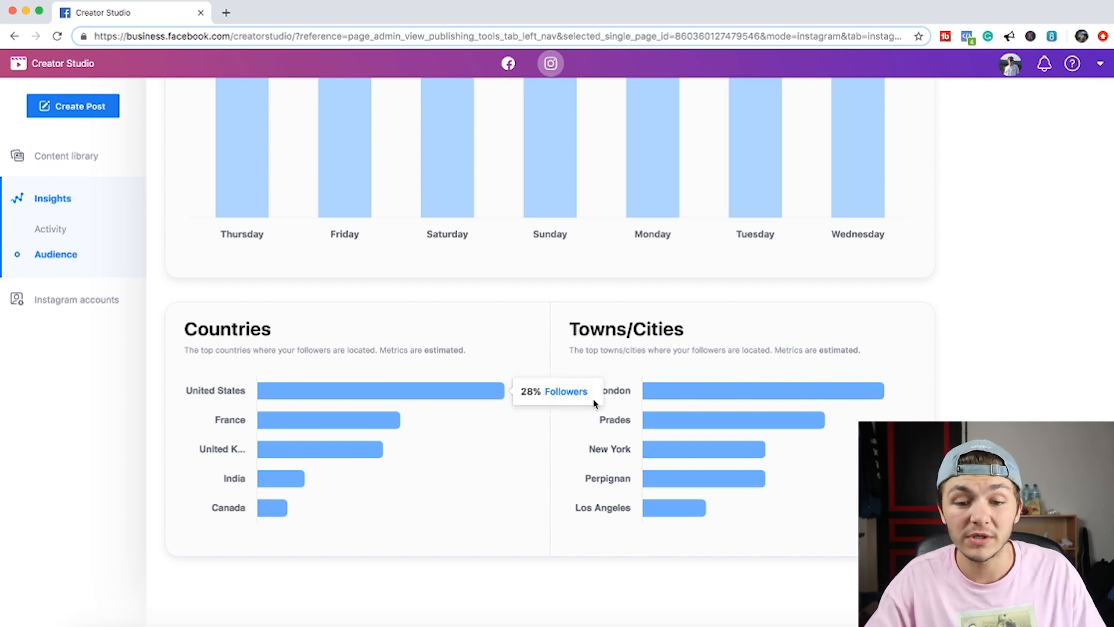
mouse_move(598, 427)
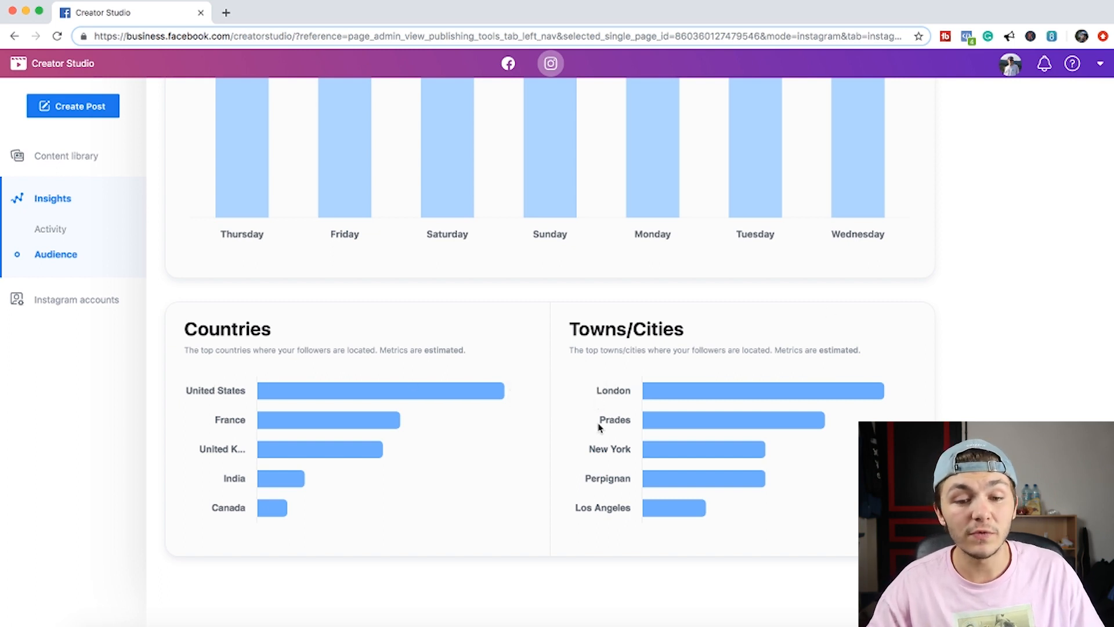
mouse_move(580, 463)
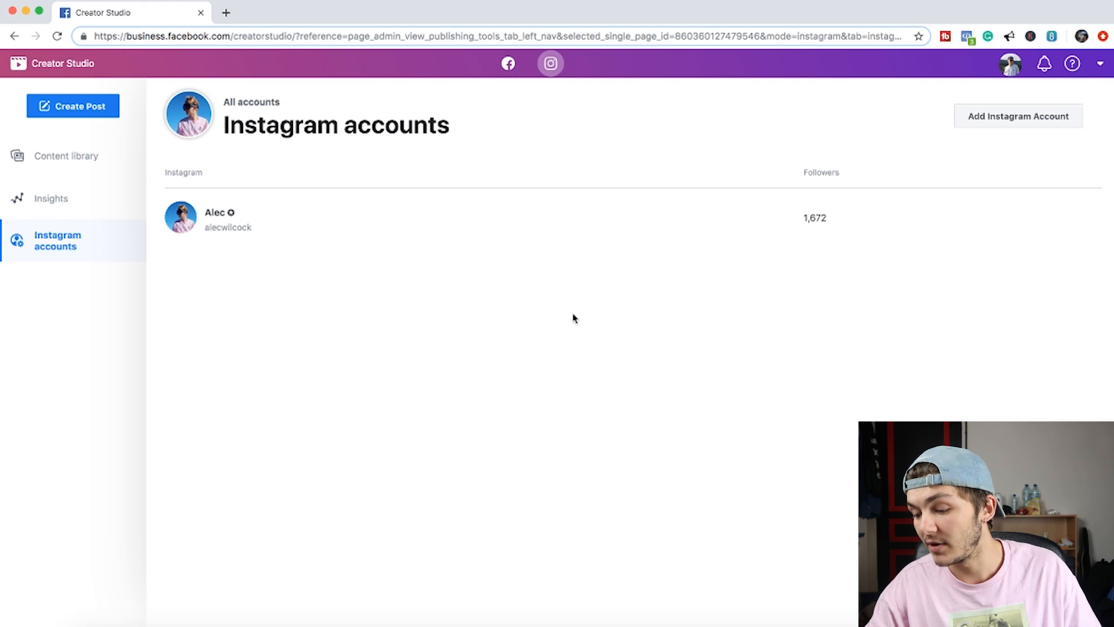
mouse_move(996, 169)
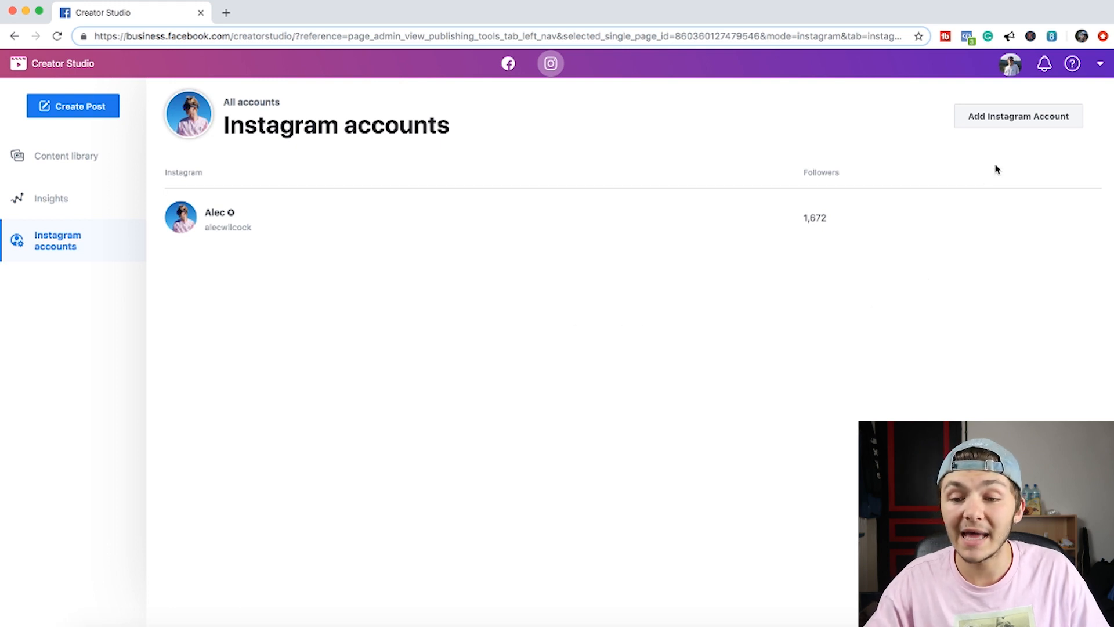
- Add the Bedroom Goals Instagram account, accepting Page access and logging in
left_click(1018, 116)
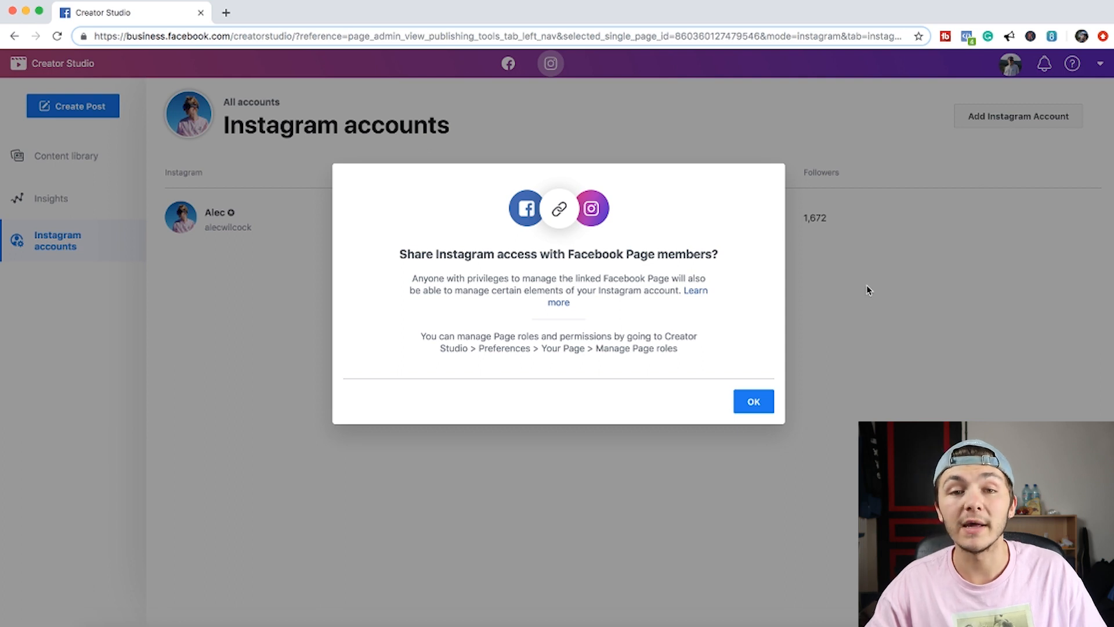
mouse_move(756, 368)
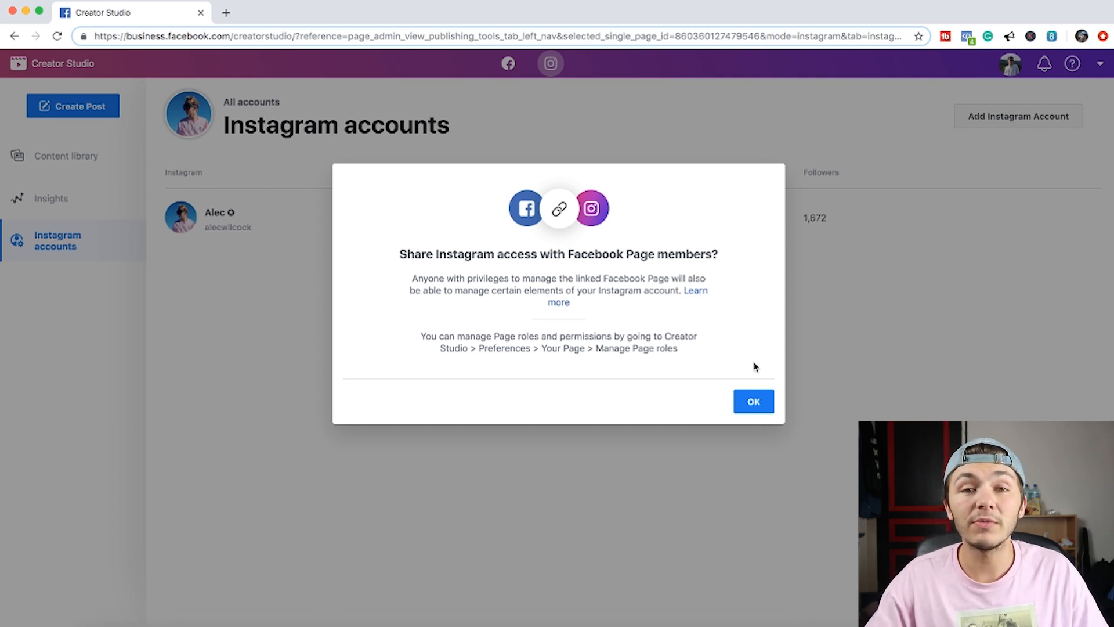
left_click(753, 401)
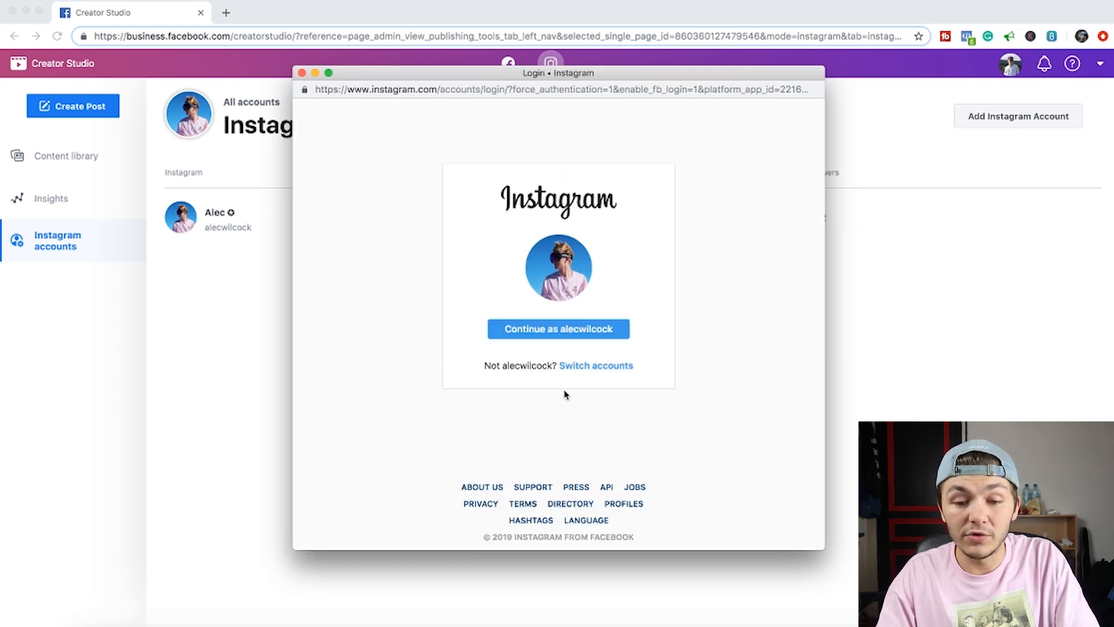
mouse_move(583, 368)
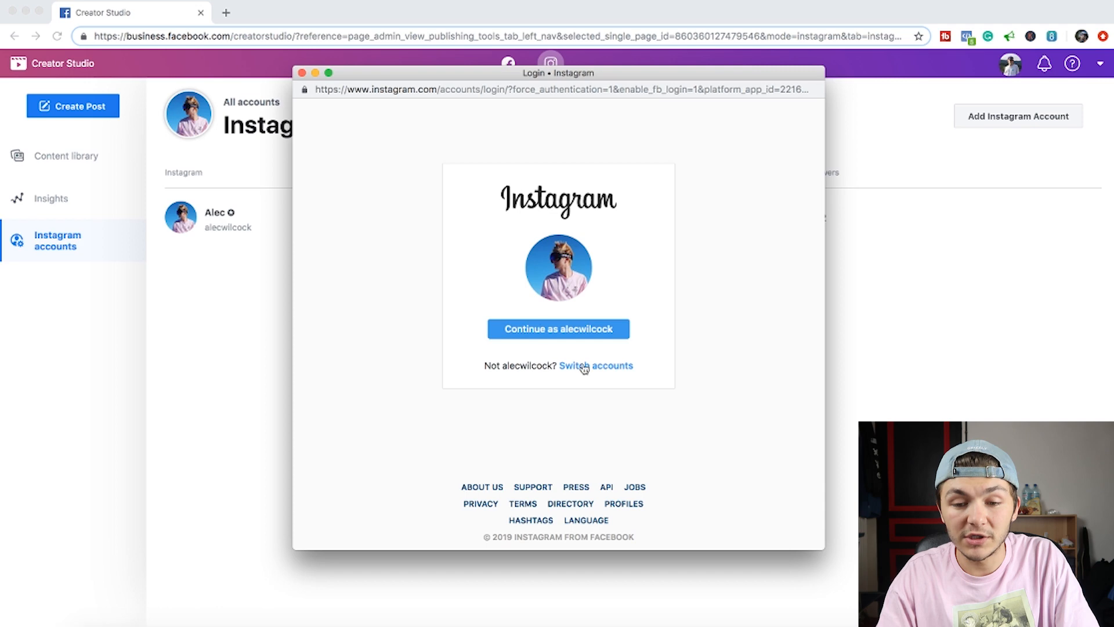
left_click(558, 329)
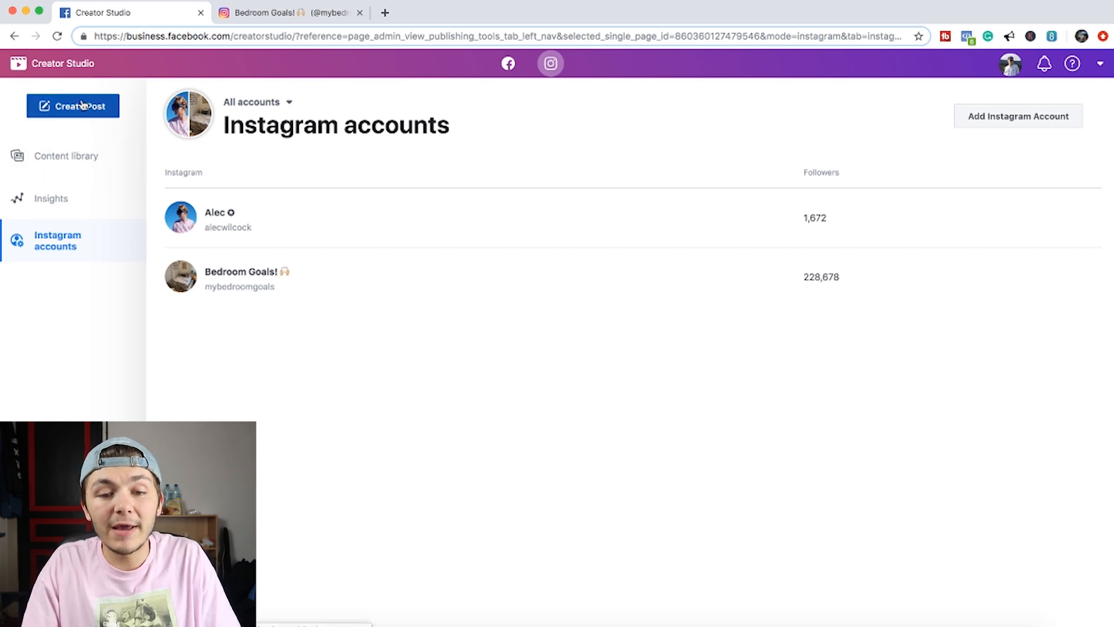
- Create a Bedroom Goals post and choose to upload a photo from the computer
left_click(72, 106)
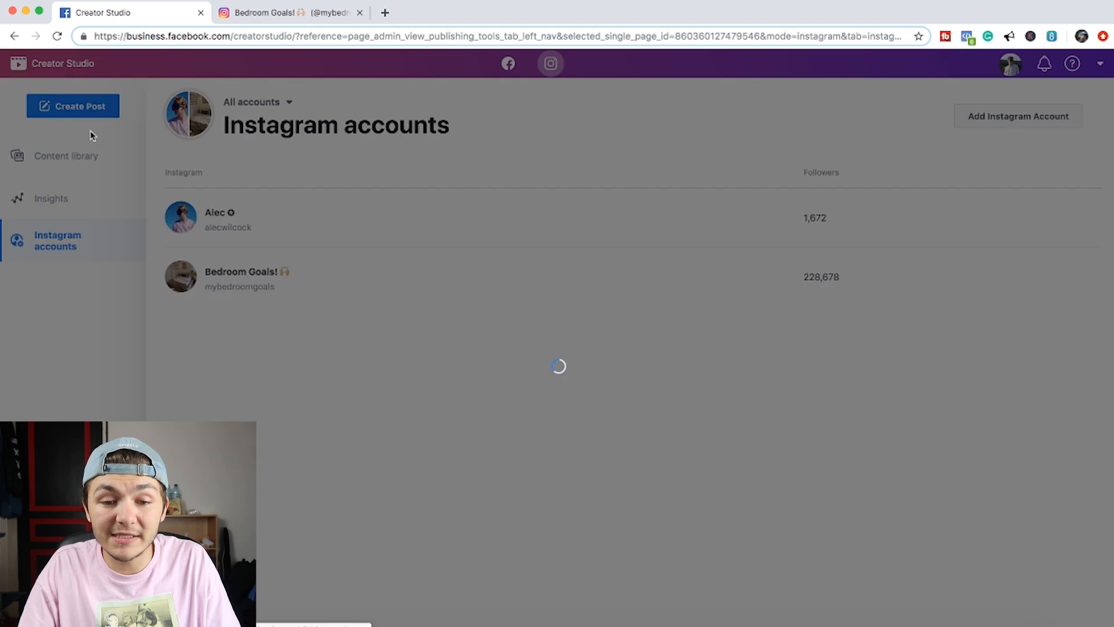
left_click(72, 105)
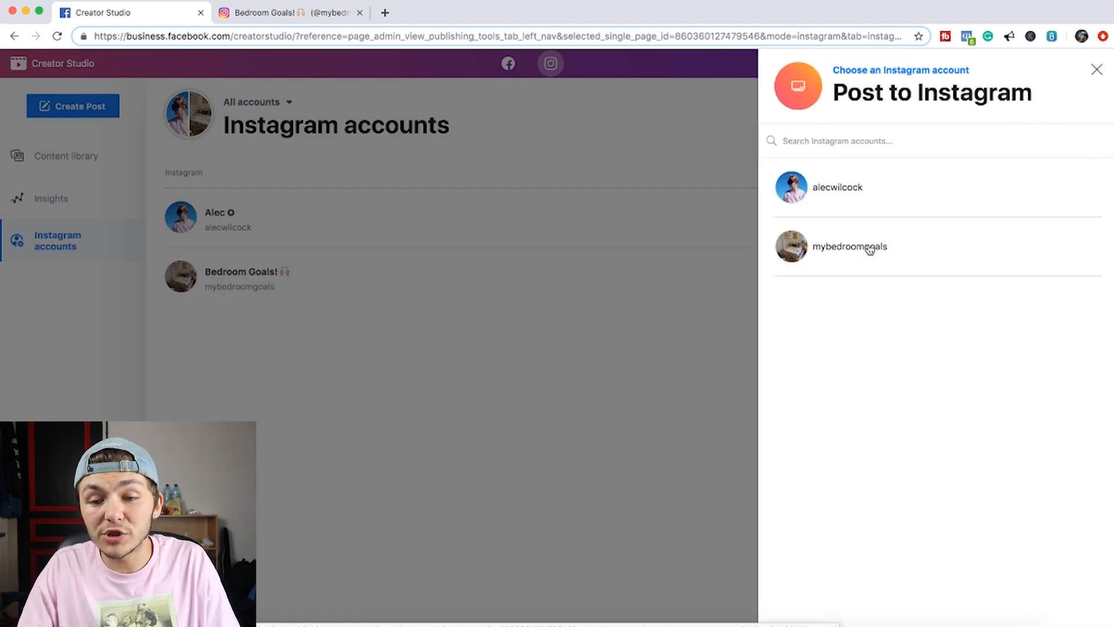
left_click(850, 246)
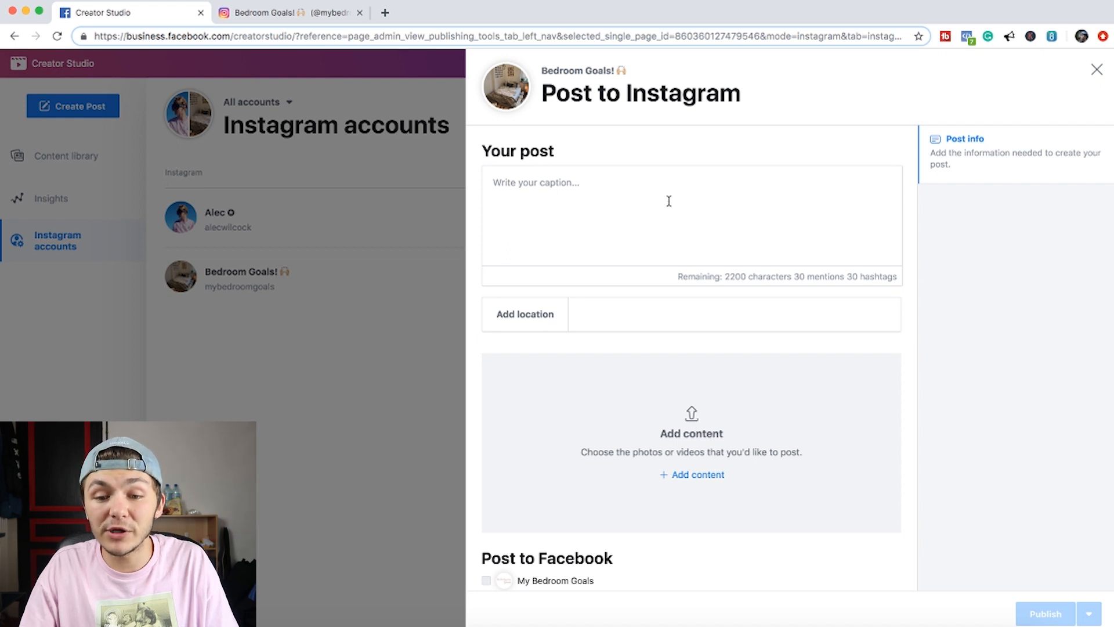
mouse_move(677, 479)
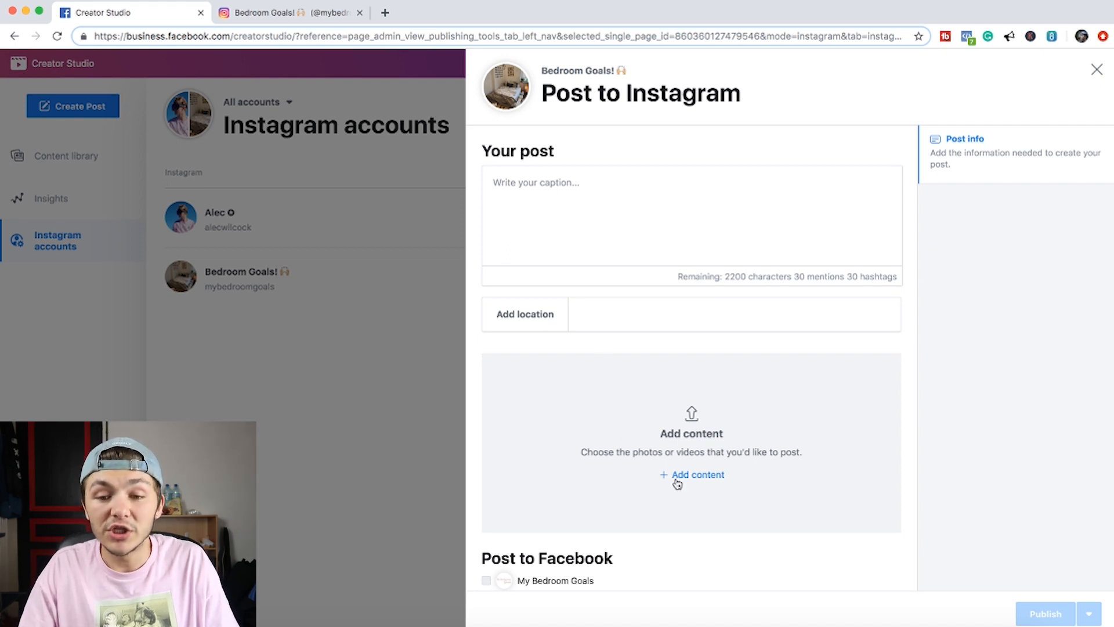
left_click(698, 474)
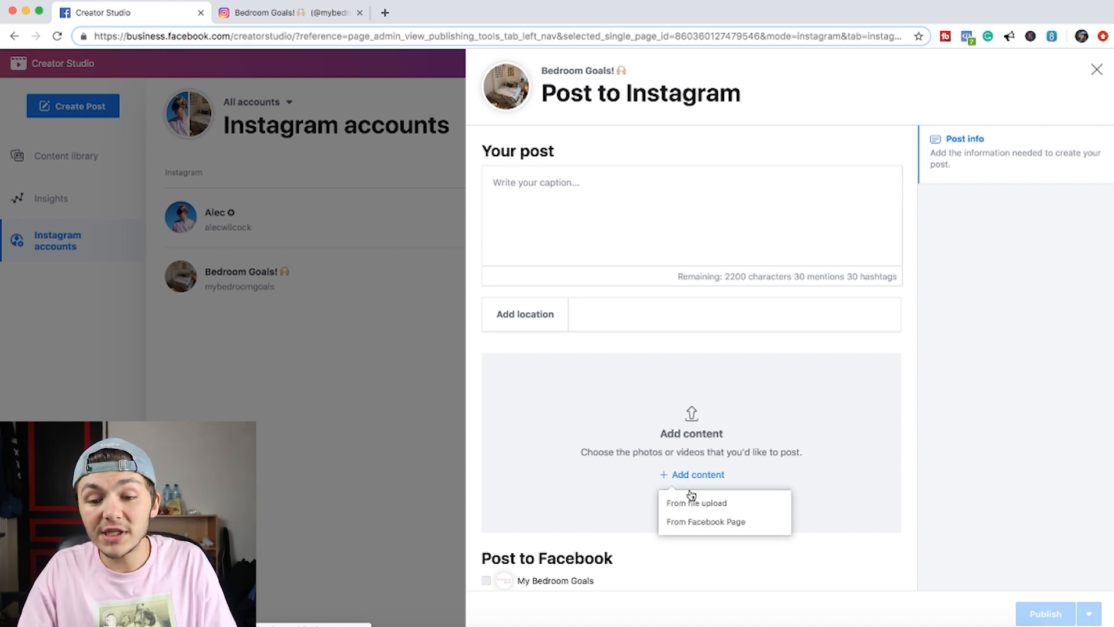
left_click(696, 503)
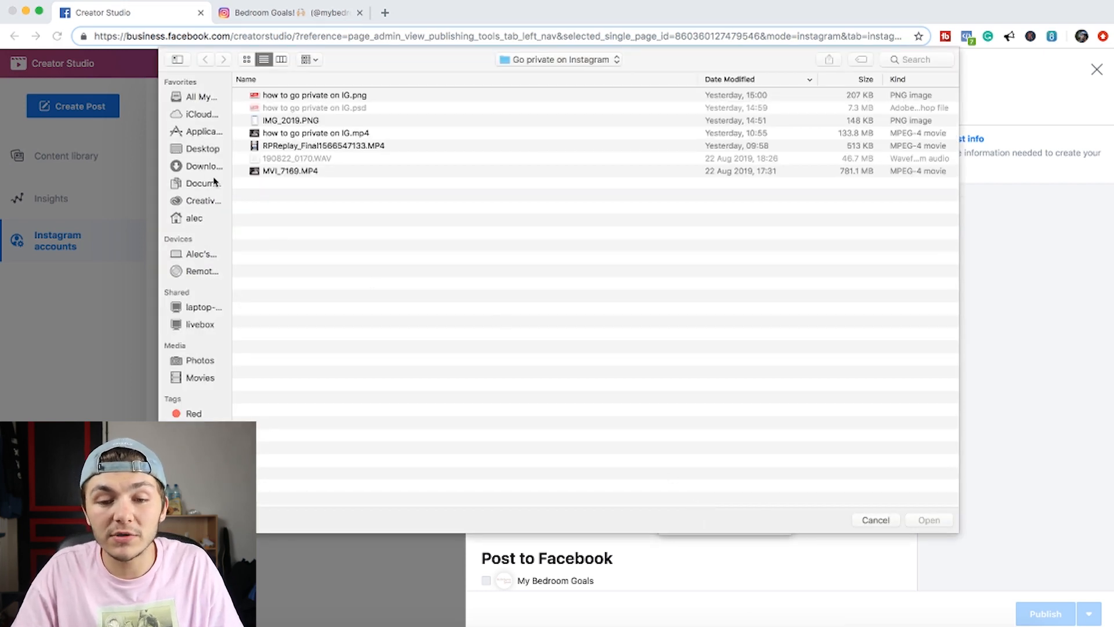
- Upload the bedroom JPEG from the Downloads folder into the post
left_click(205, 165)
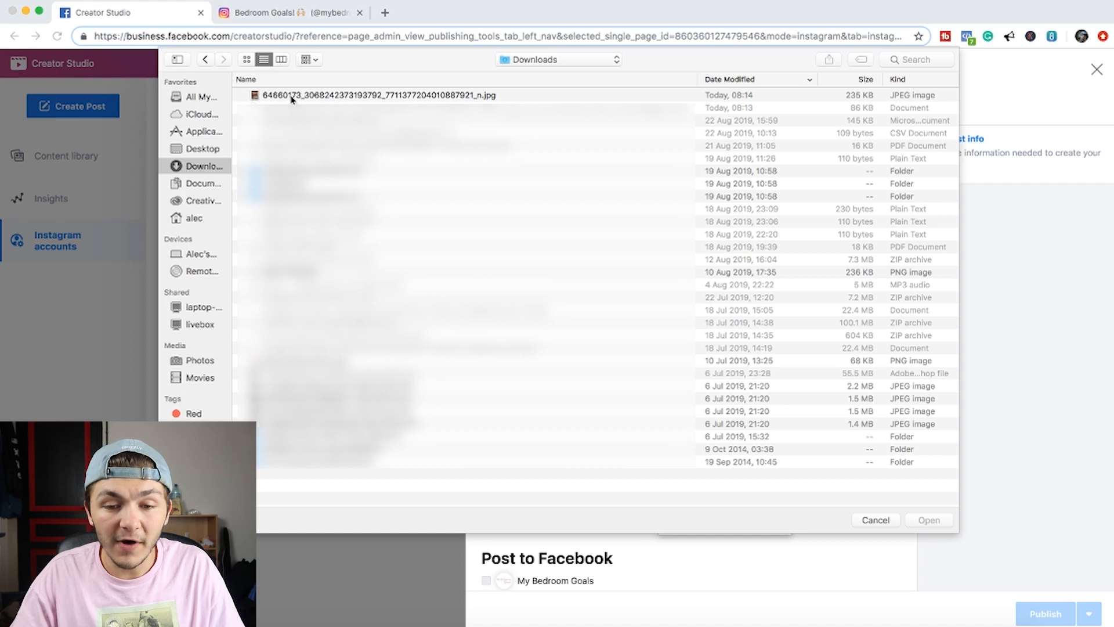
left_click(379, 95)
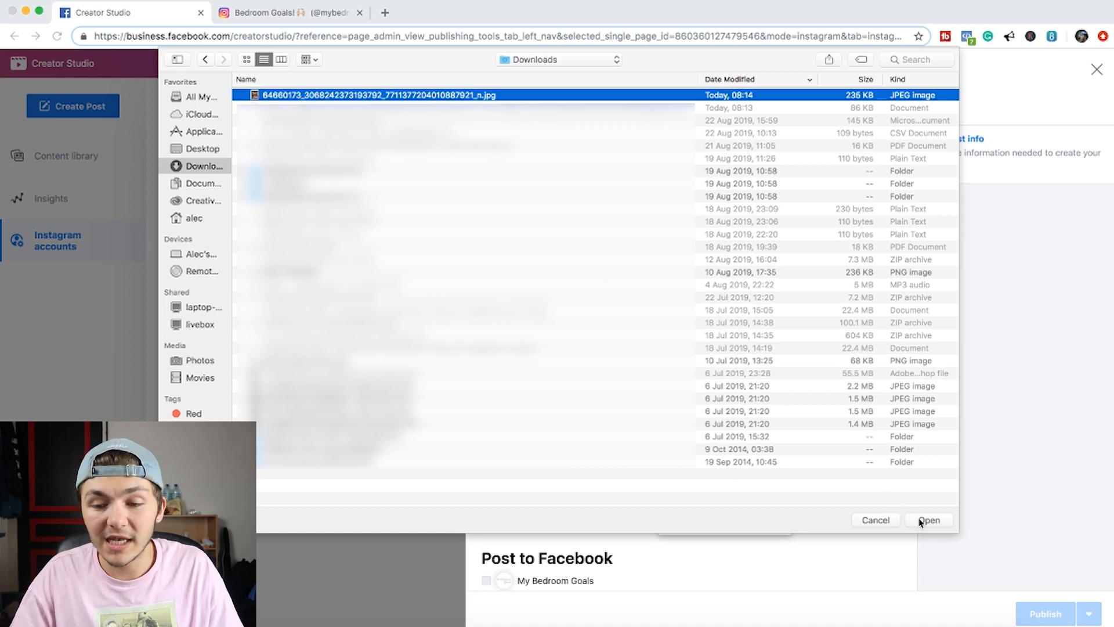
left_click(928, 519)
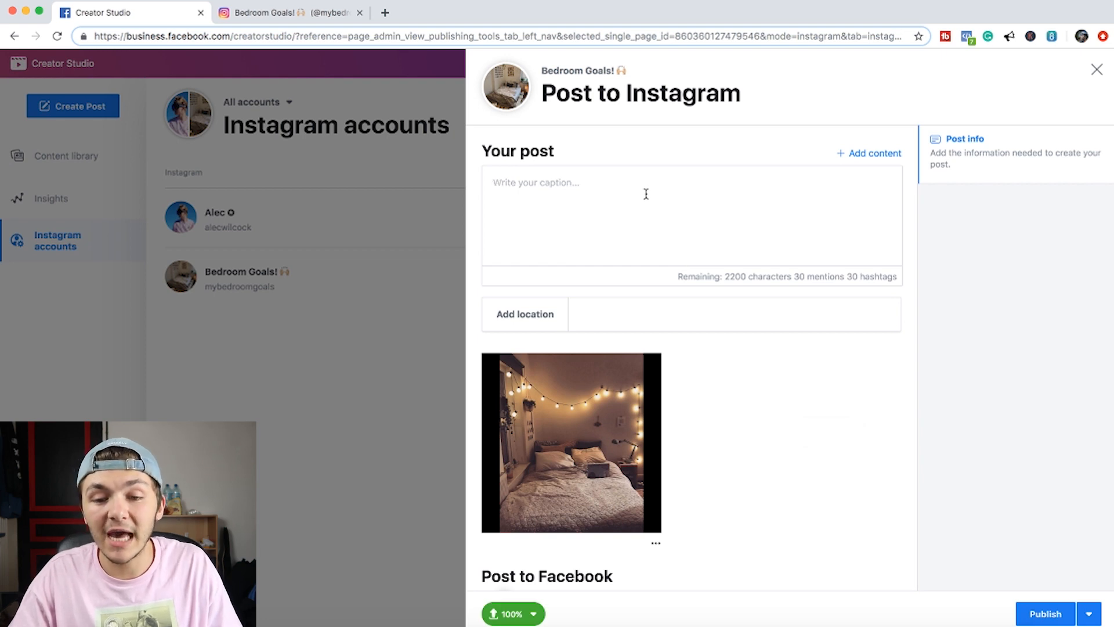
- Caption the post 'Love it!😍' with bedroom hashtags and reveal publishing options
type("Love it!😍")
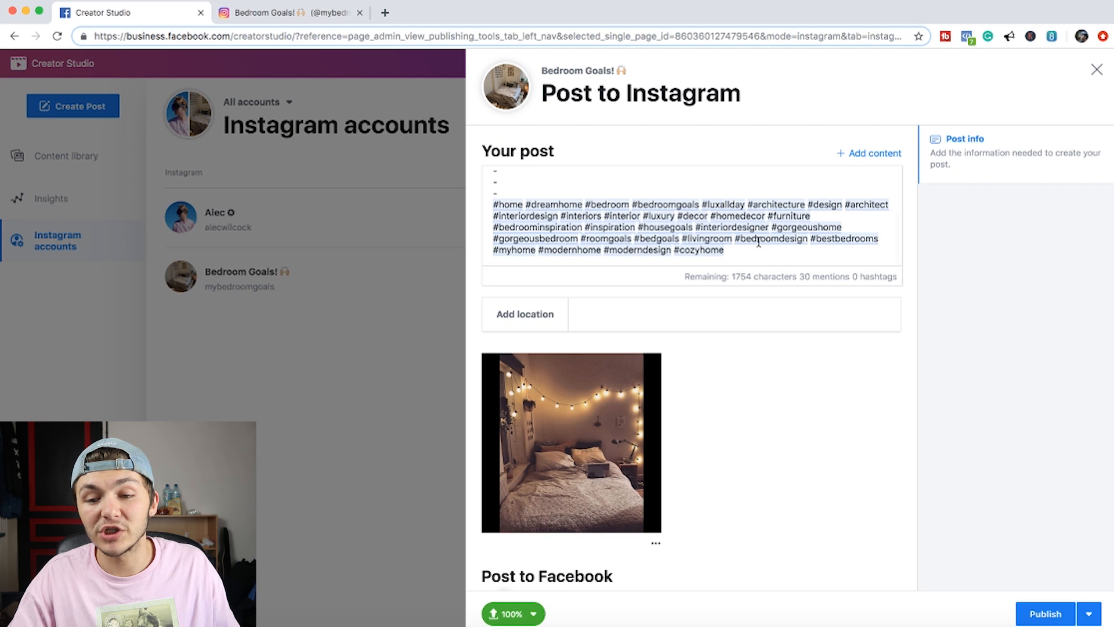
scroll("down", 3)
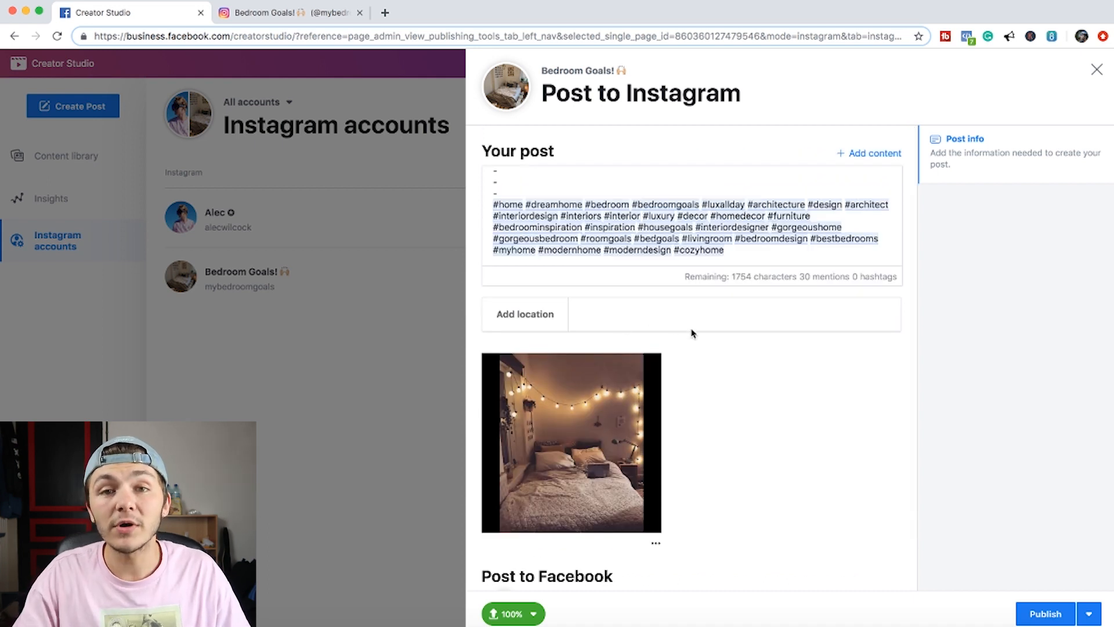
scroll("down", 3)
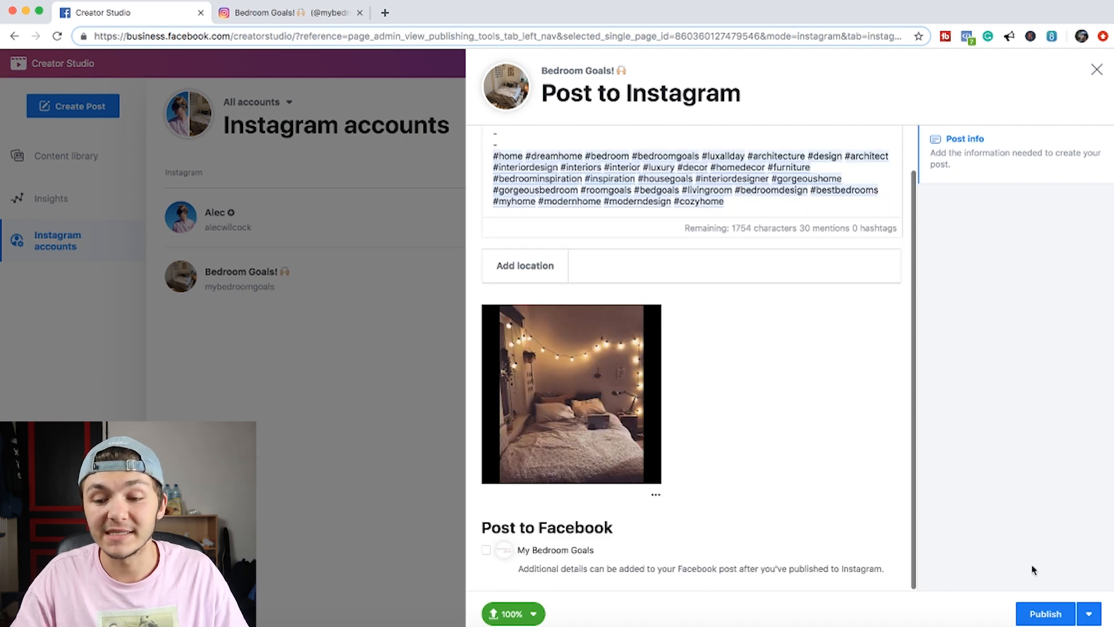
mouse_move(1057, 579)
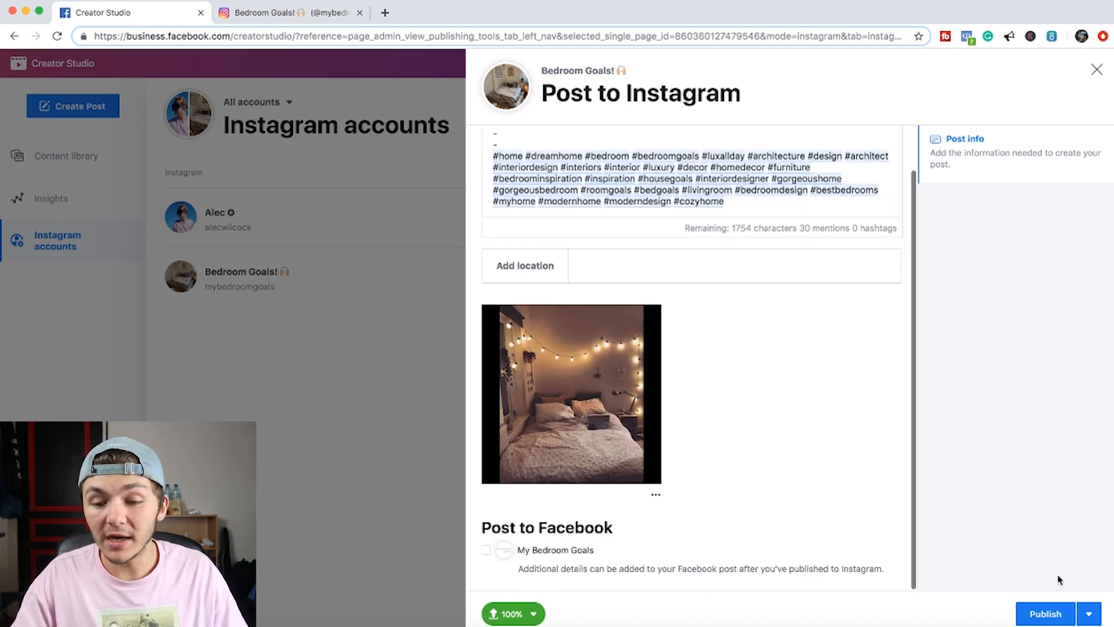
left_click(1089, 614)
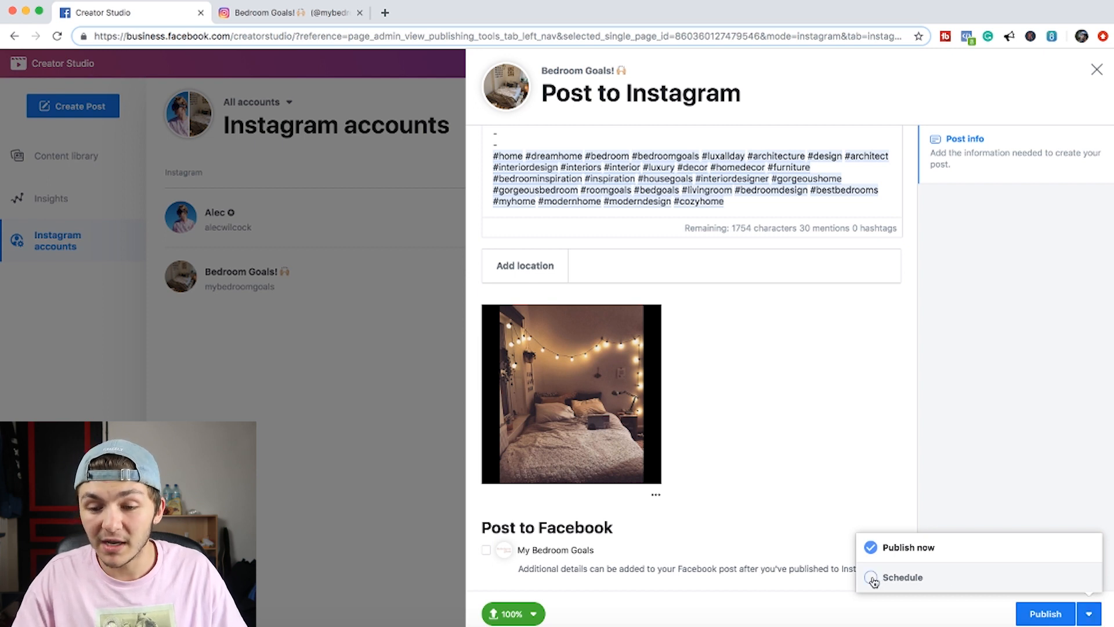
- Schedule the bedroom post for 24/8/2019 at 10:15
left_click(901, 577)
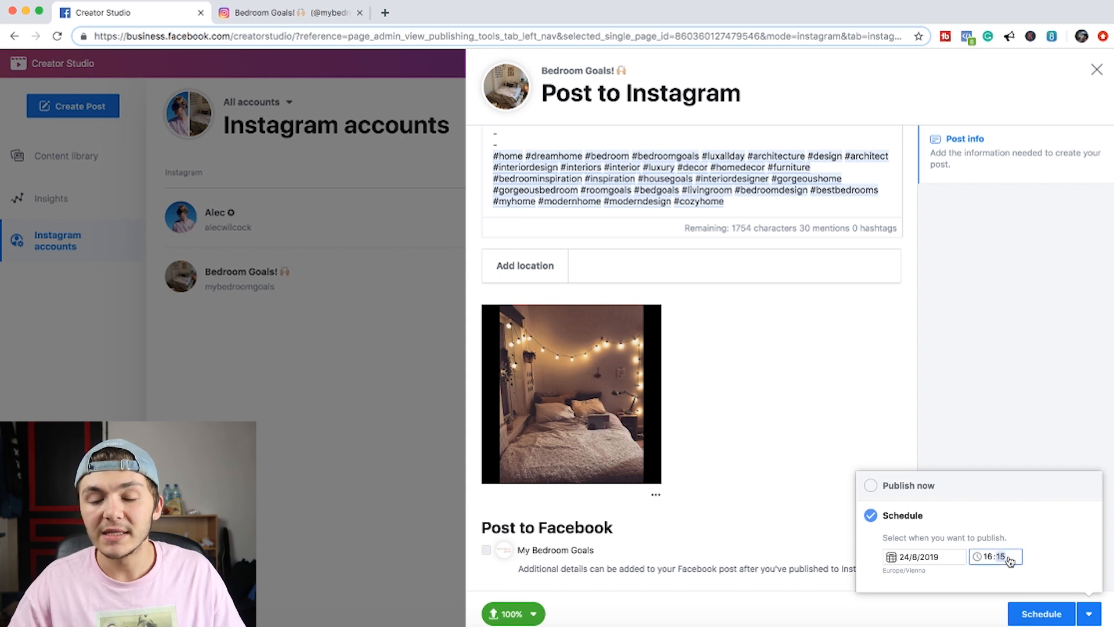
mouse_move(990, 561)
type("0")
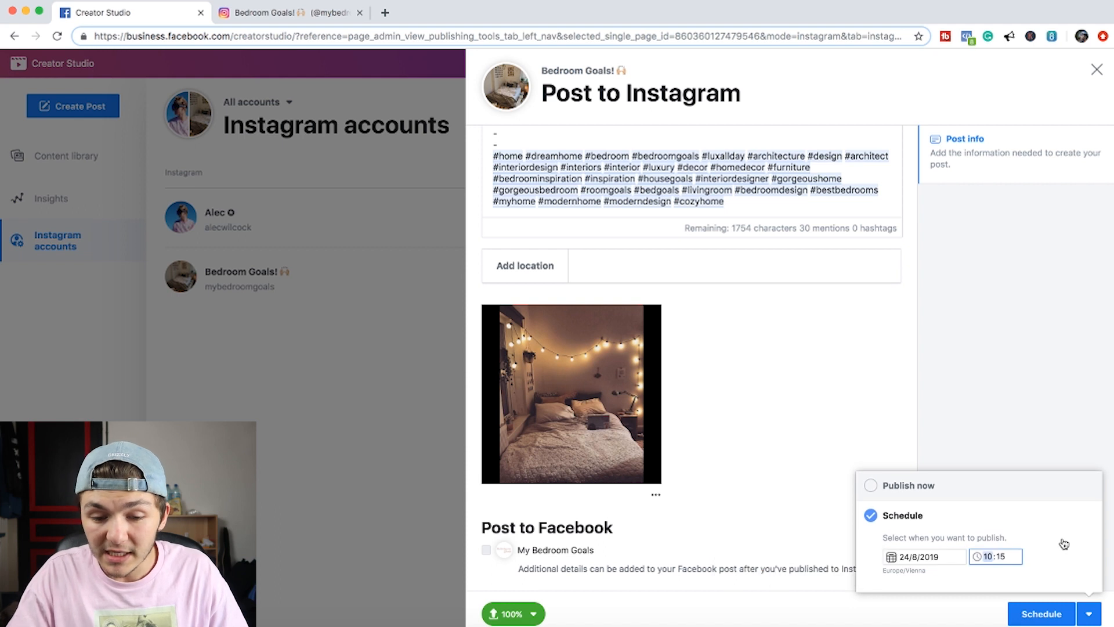
mouse_move(1058, 575)
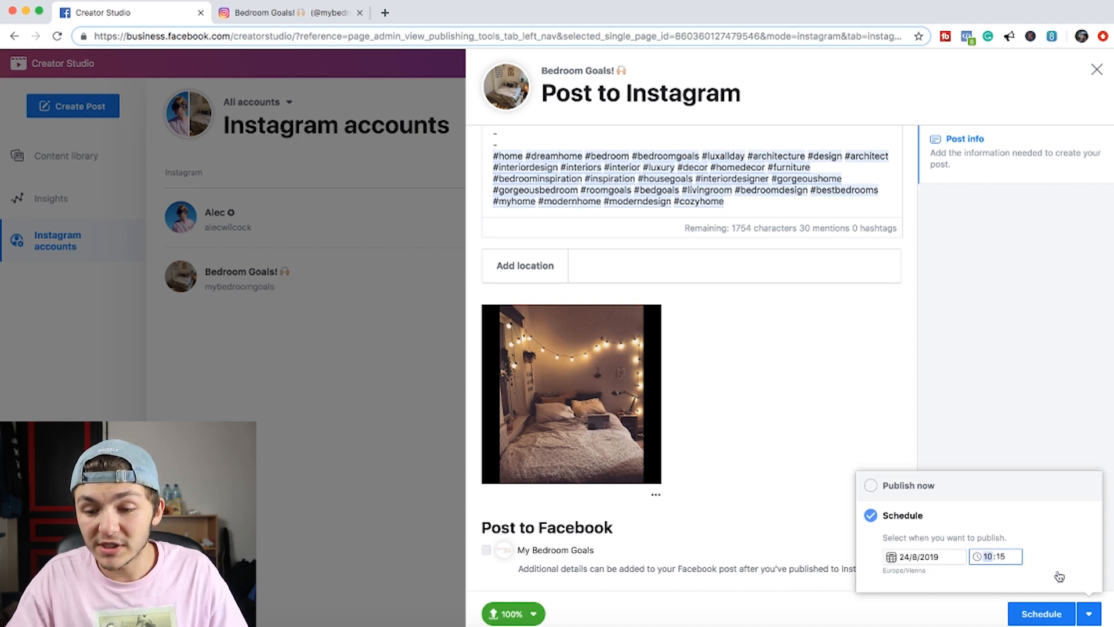
left_click(1039, 614)
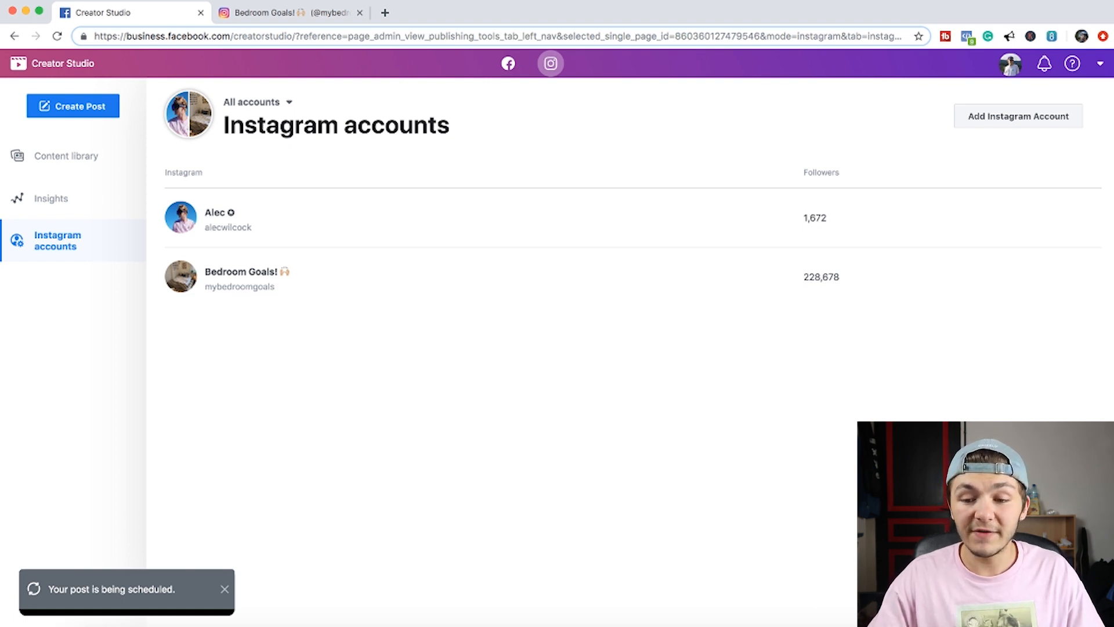
mouse_move(781, 515)
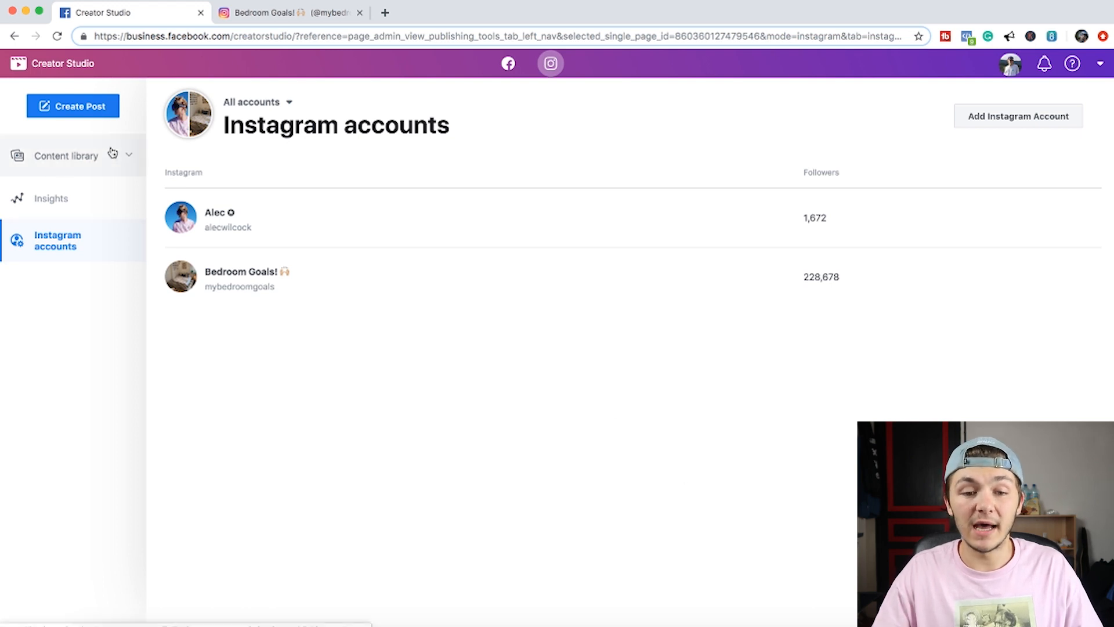
- Confirm the bedroom post shows as Scheduled for today 10:15, then open the Post status filter
left_click(65, 156)
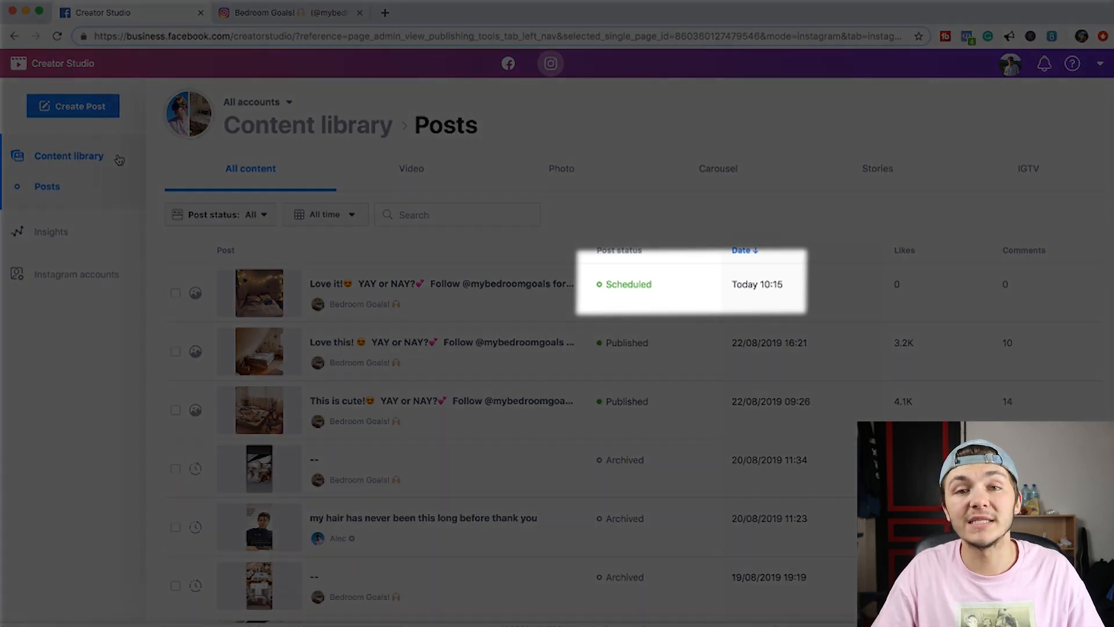
left_click(251, 214)
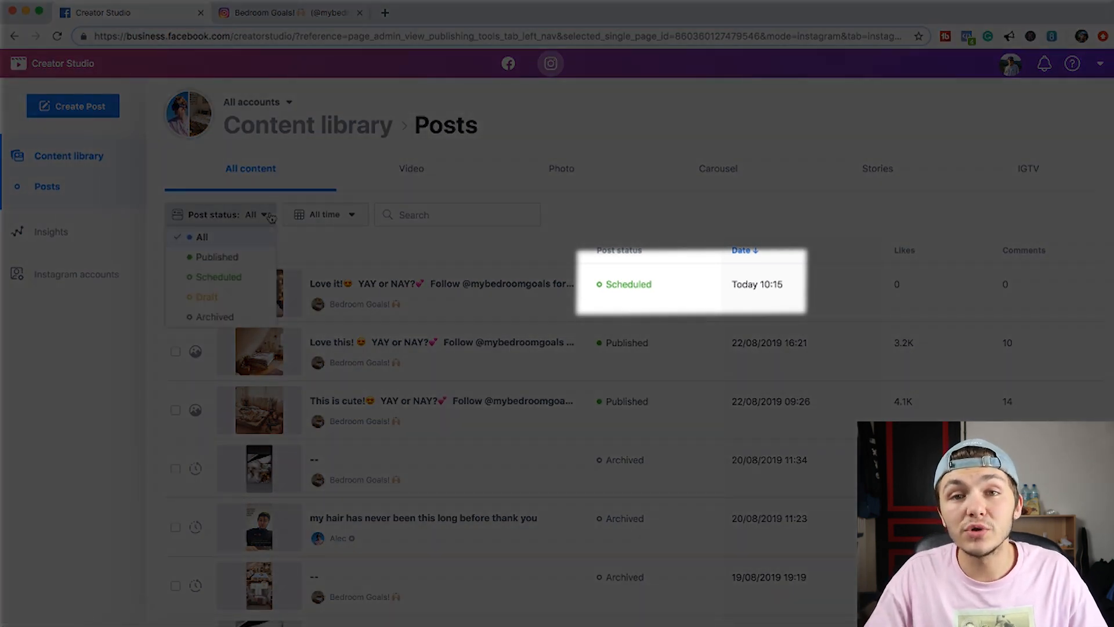